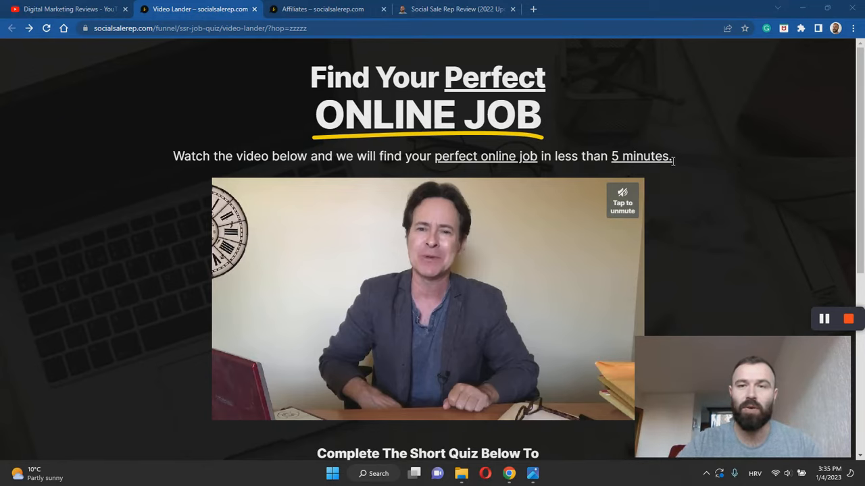
{"action": "mouse_move", "coordinate": [675, 133]}
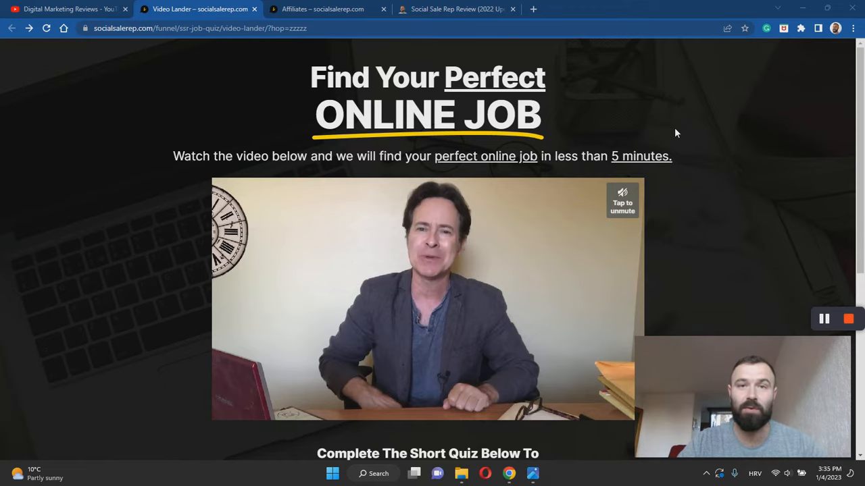
{"action": "mouse_move", "coordinate": [730, 124]}
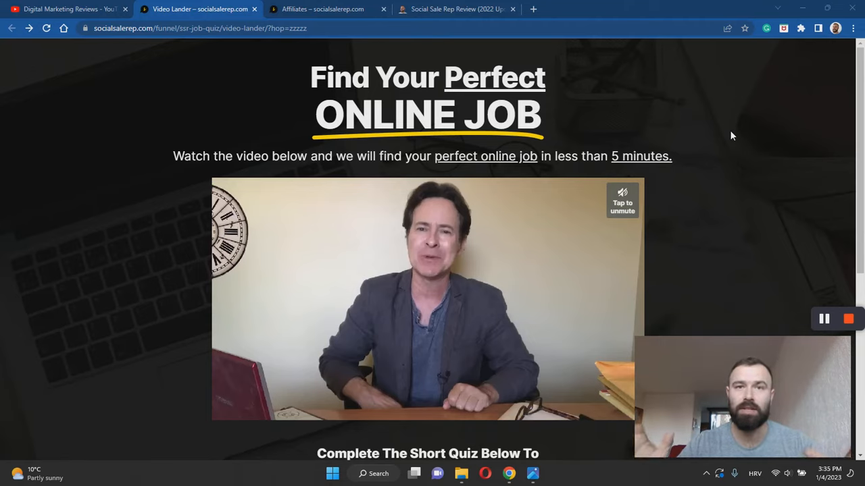
{"action": "mouse_move", "coordinate": [683, 143]}
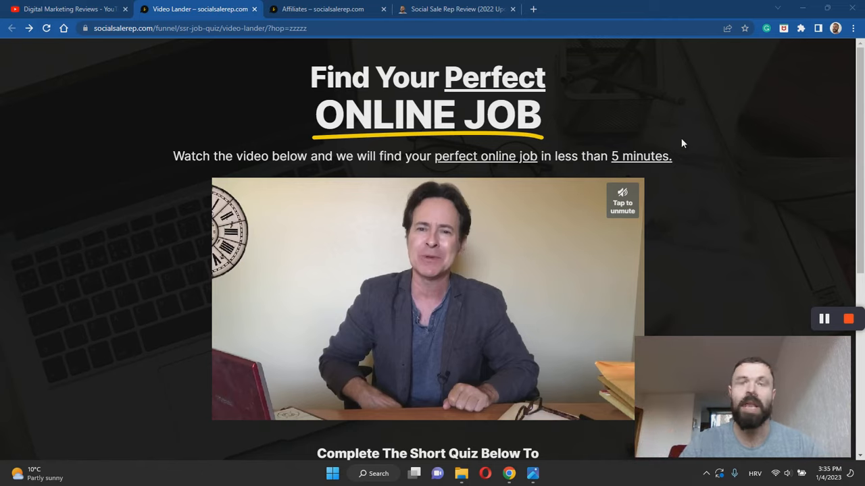
{"action": "mouse_move", "coordinate": [708, 156]}
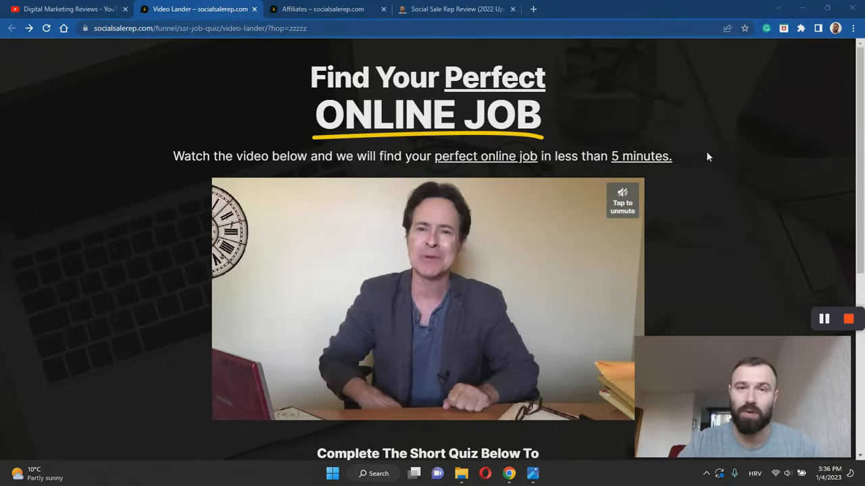
{"action": "mouse_move", "coordinate": [748, 160]}
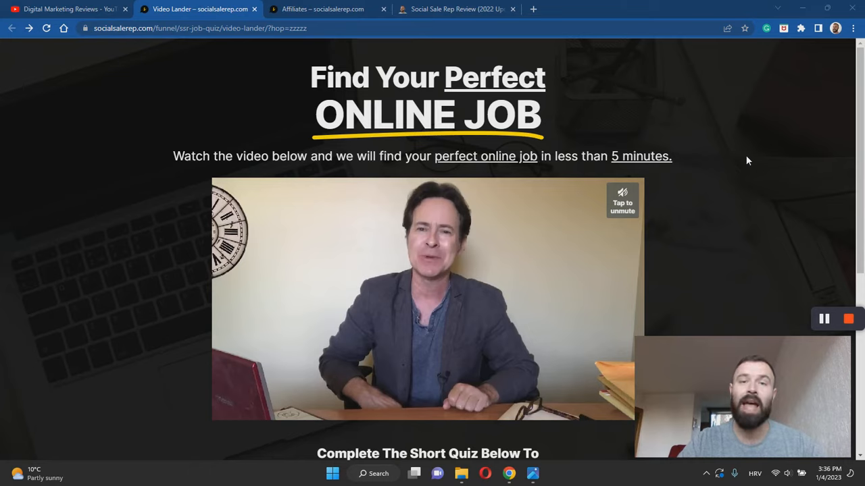
{"action": "mouse_move", "coordinate": [758, 163]}
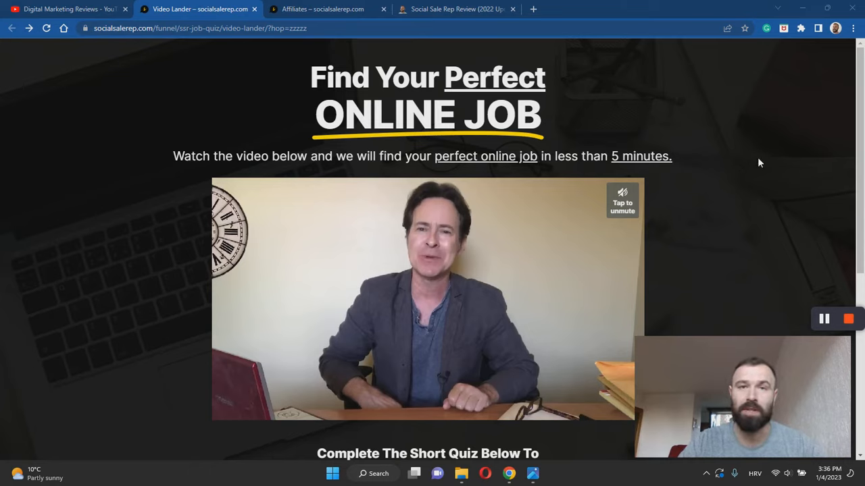
{"action": "mouse_move", "coordinate": [748, 167]}
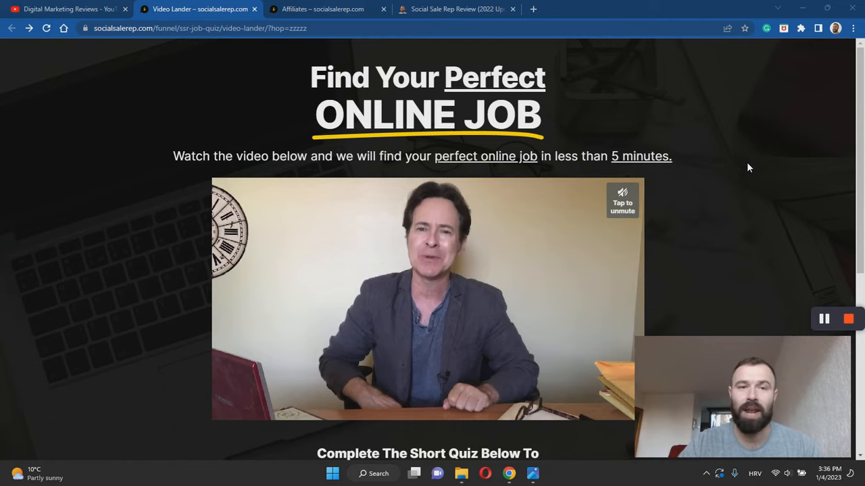
{"action": "mouse_move", "coordinate": [723, 143]}
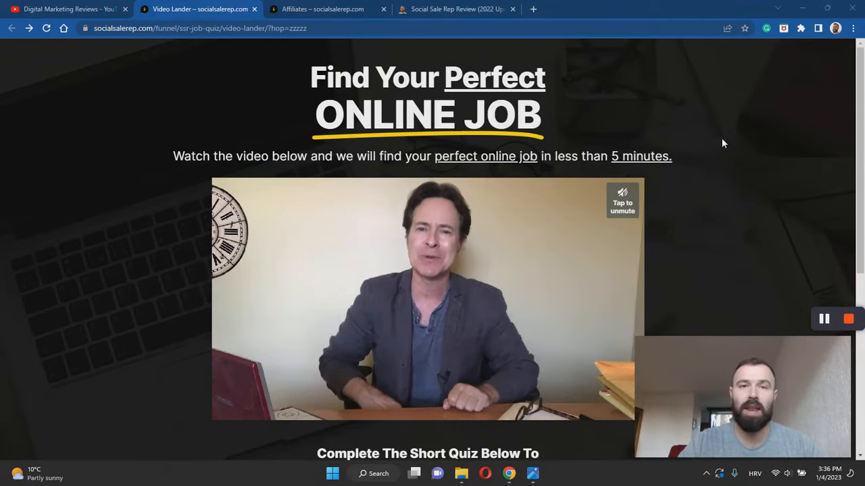
{"action": "mouse_move", "coordinate": [756, 128]}
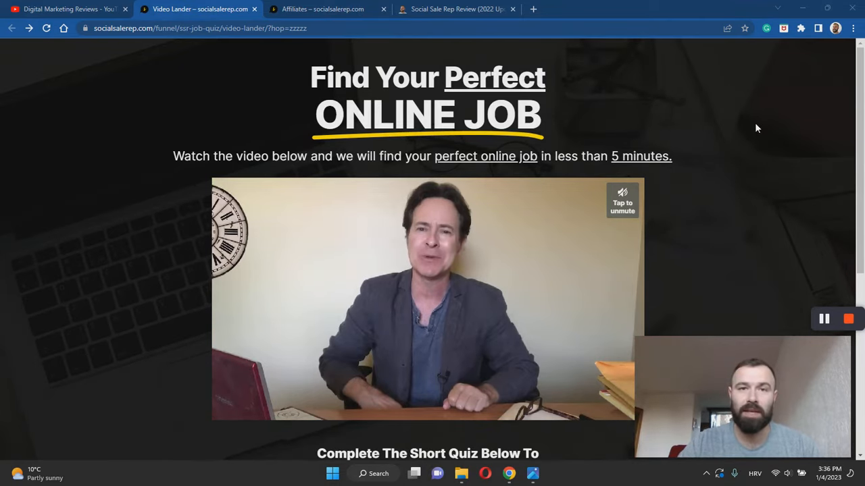
{"action": "mouse_move", "coordinate": [766, 142]}
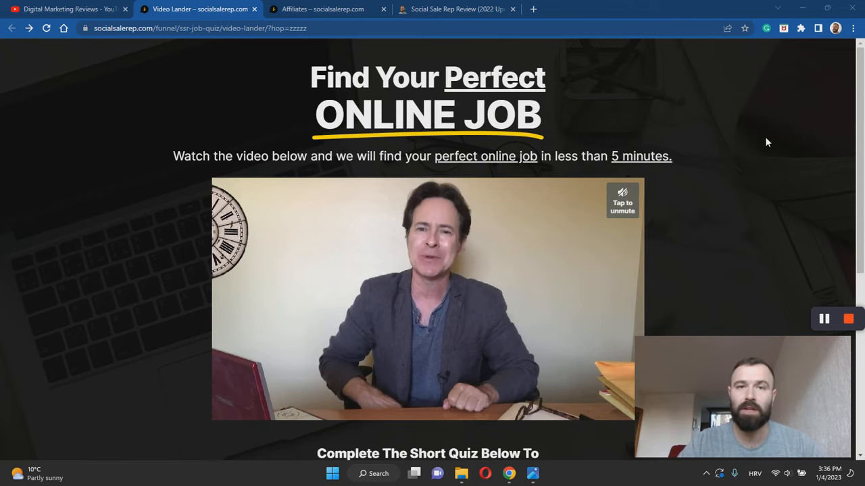
Answer the quiz: side hustle, Laptop Computer, reliable internet yes, and Facebook.
{"action": "scroll", "scroll_direction": "down", "scroll_amount": 3}
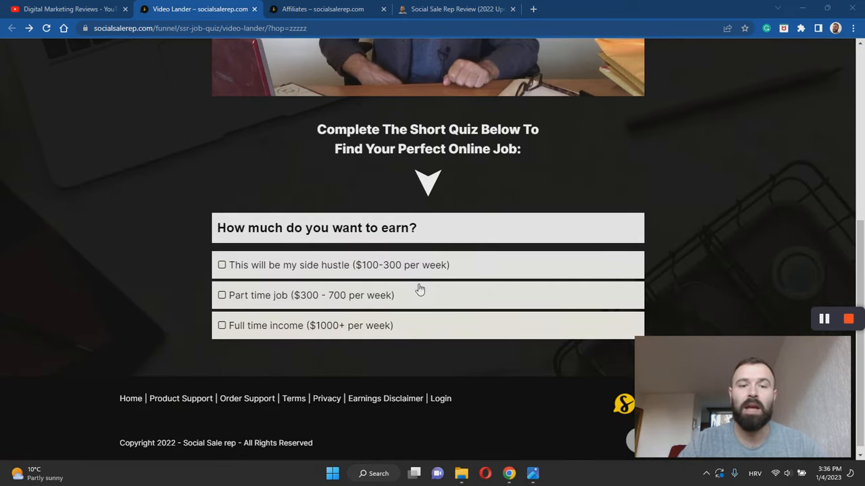
{"action": "mouse_move", "coordinate": [350, 263]}
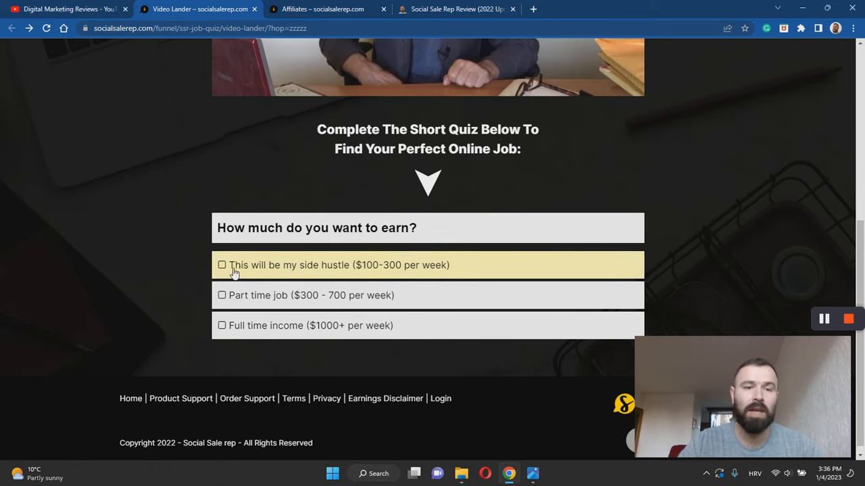
{"action": "left_click", "coordinate": [222, 295]}
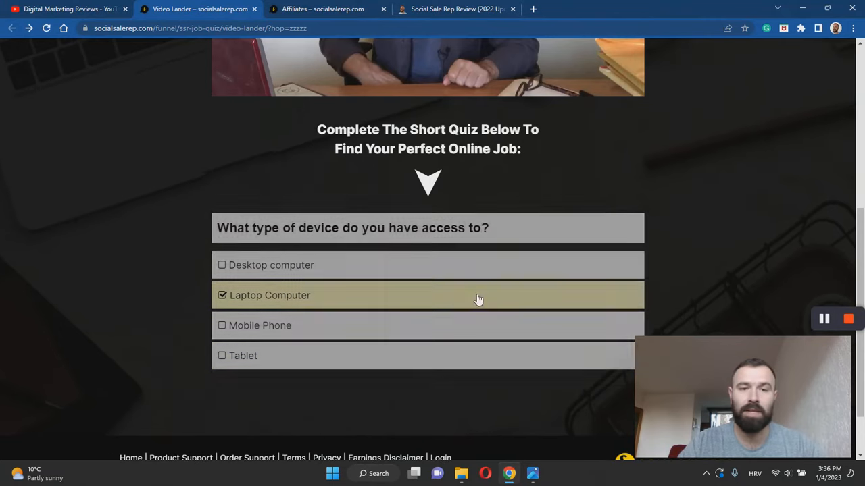
{"action": "left_click", "coordinate": [427, 295]}
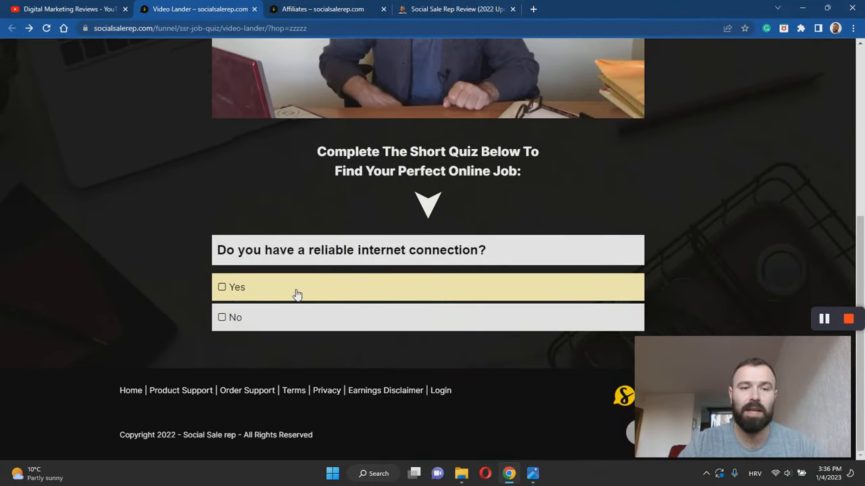
{"action": "left_click", "coordinate": [222, 318]}
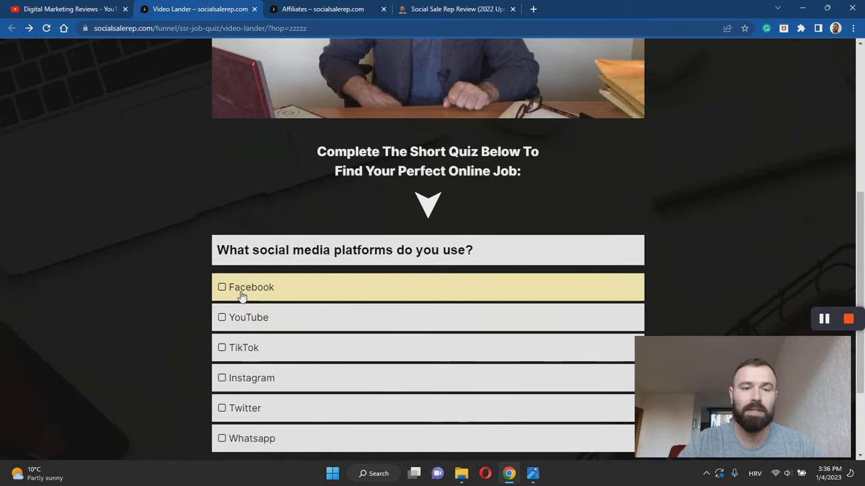
{"action": "left_click", "coordinate": [221, 318]}
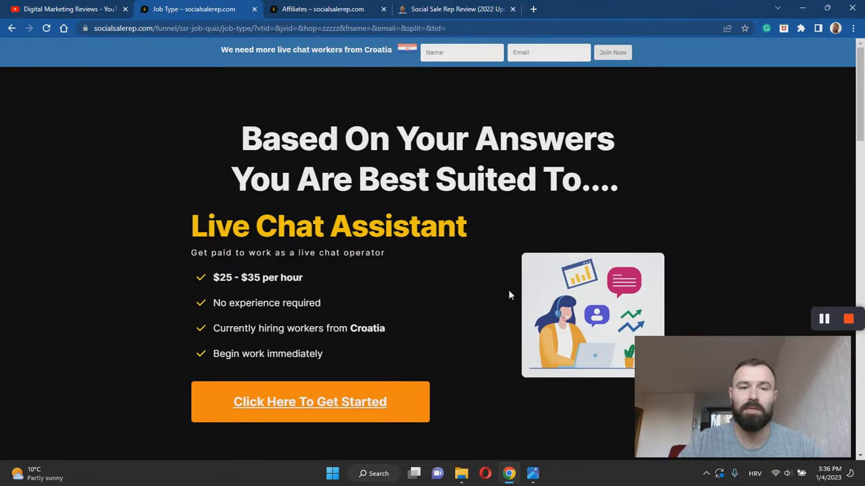
{"action": "mouse_move", "coordinate": [389, 275]}
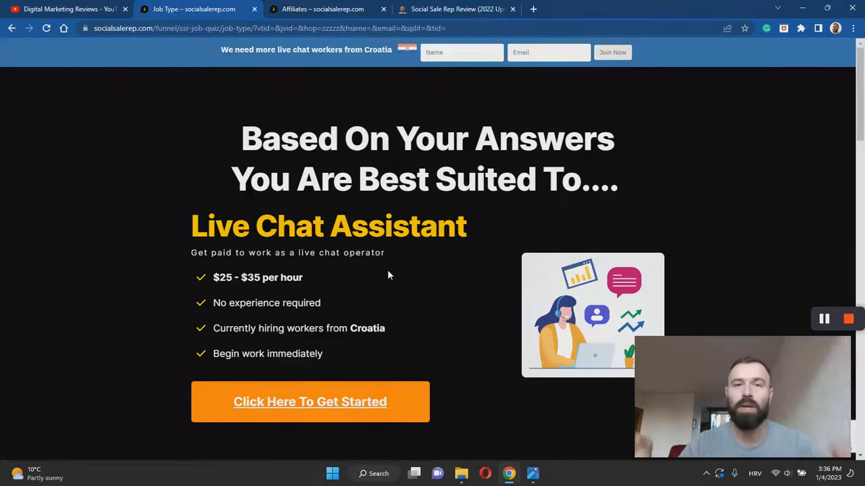
Start the Live Chat Assistant sign-up via 'Click Here To Get Started'.
{"action": "scroll", "scroll_direction": "down", "scroll_amount": 3}
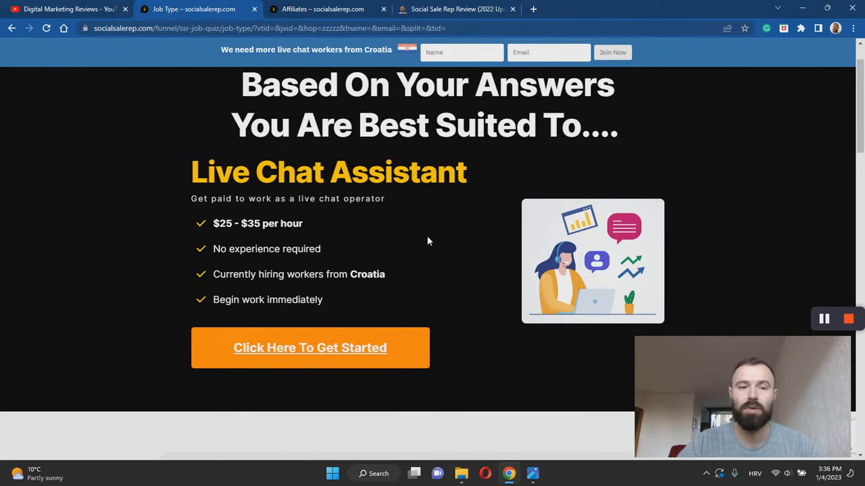
{"action": "left_click", "coordinate": [309, 347]}
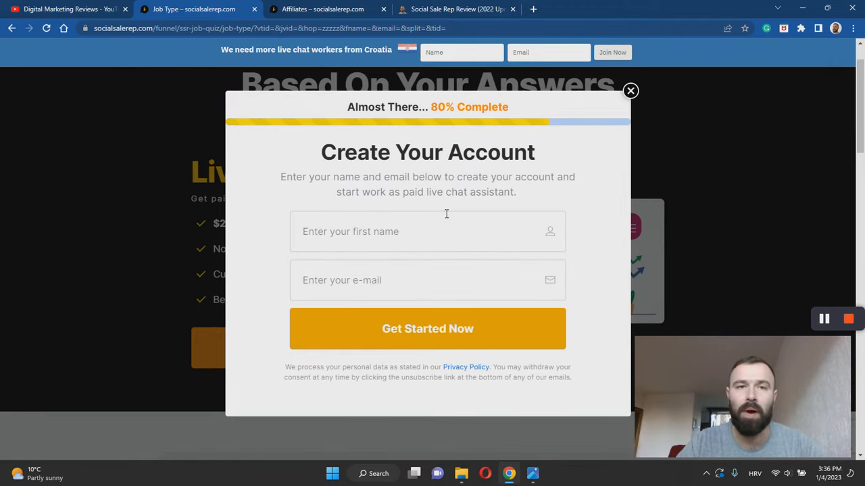
{"action": "mouse_move", "coordinate": [552, 480]}
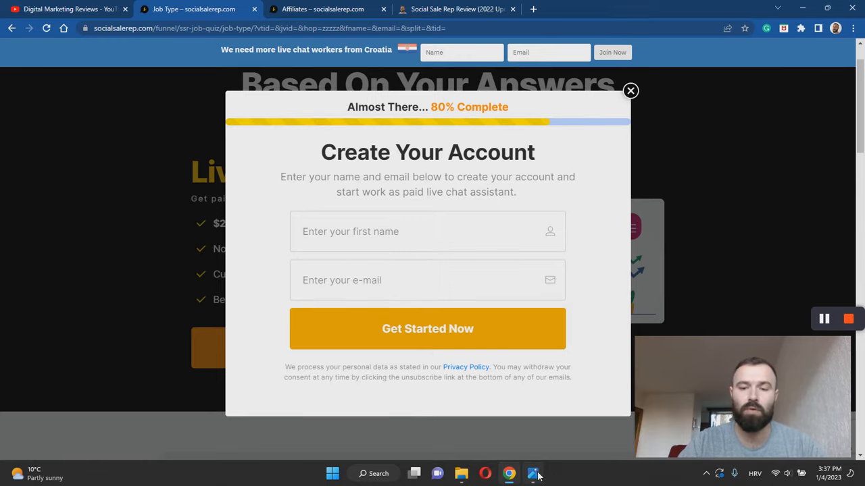
Show the members-area dashboard screenshot 0.png in Photos.
{"action": "left_click", "coordinate": [533, 472]}
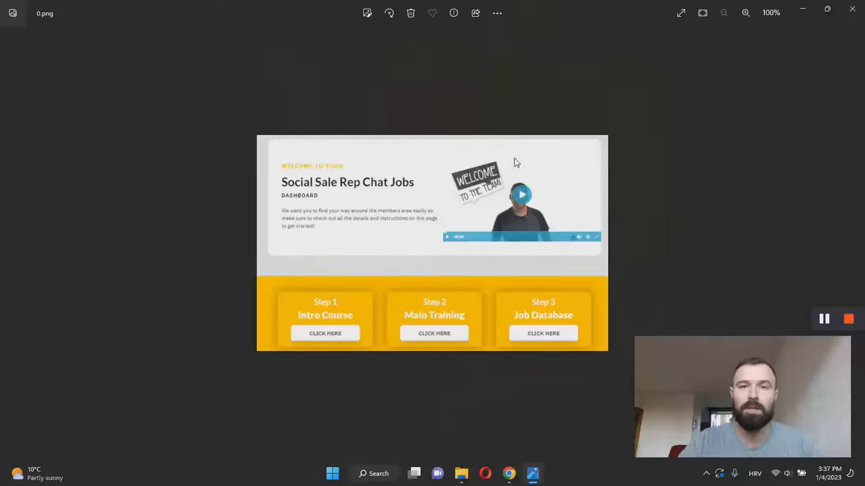
{"action": "mouse_move", "coordinate": [652, 120]}
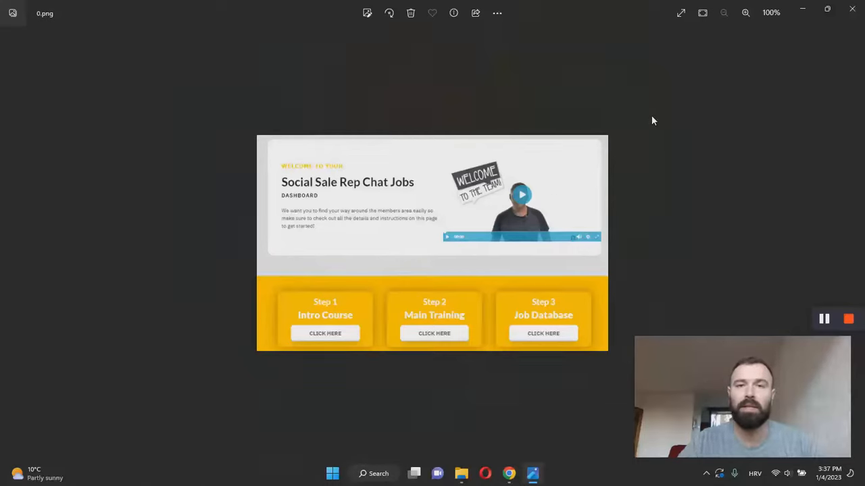
{"action": "mouse_move", "coordinate": [717, 177]}
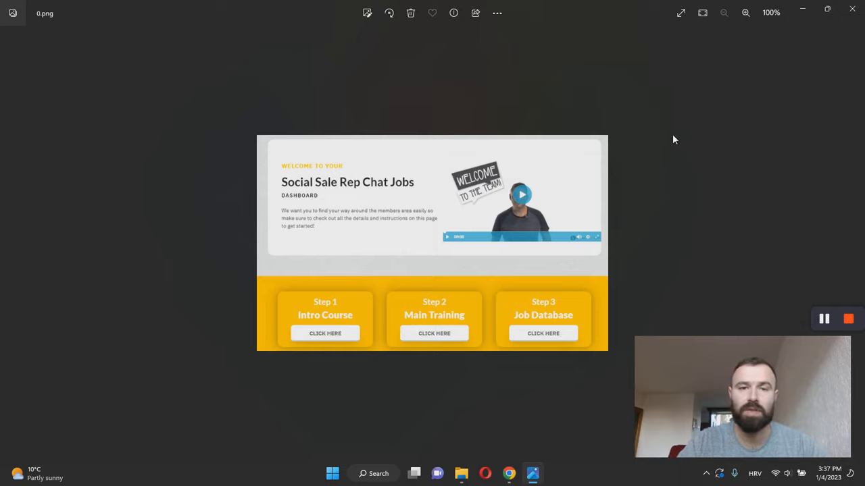
{"action": "mouse_move", "coordinate": [331, 318]}
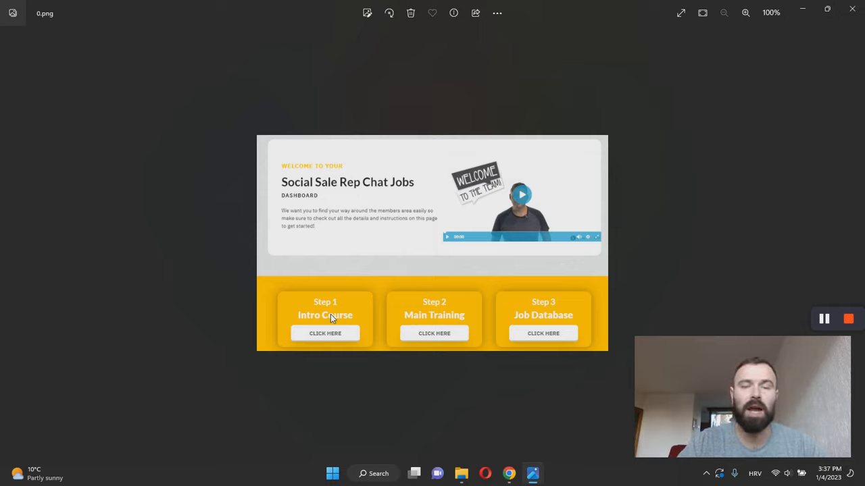
{"action": "mouse_move", "coordinate": [542, 327]}
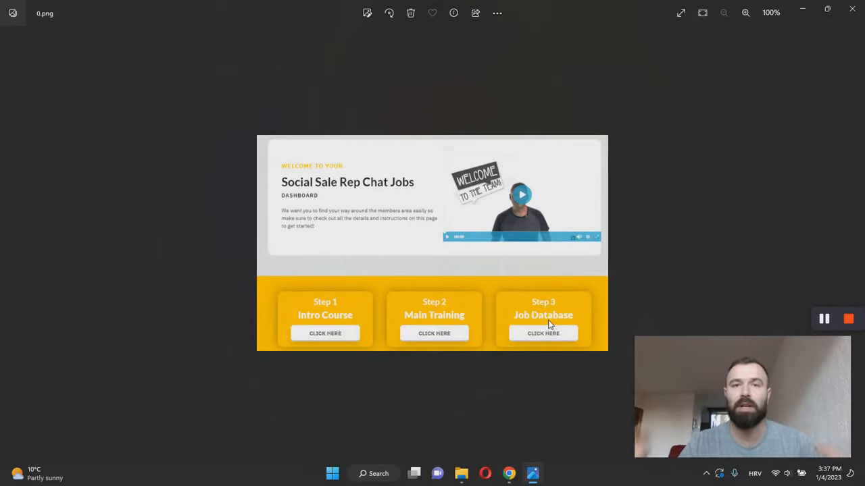
{"action": "mouse_move", "coordinate": [664, 228]}
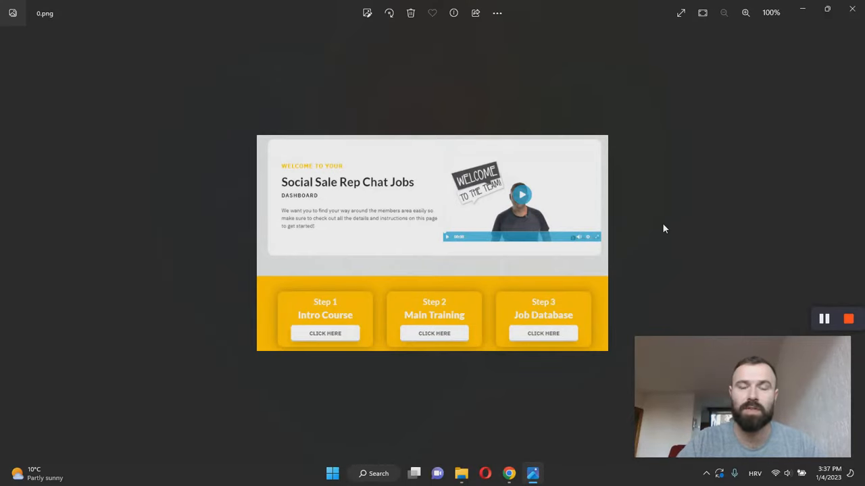
{"action": "mouse_move", "coordinate": [321, 323]}
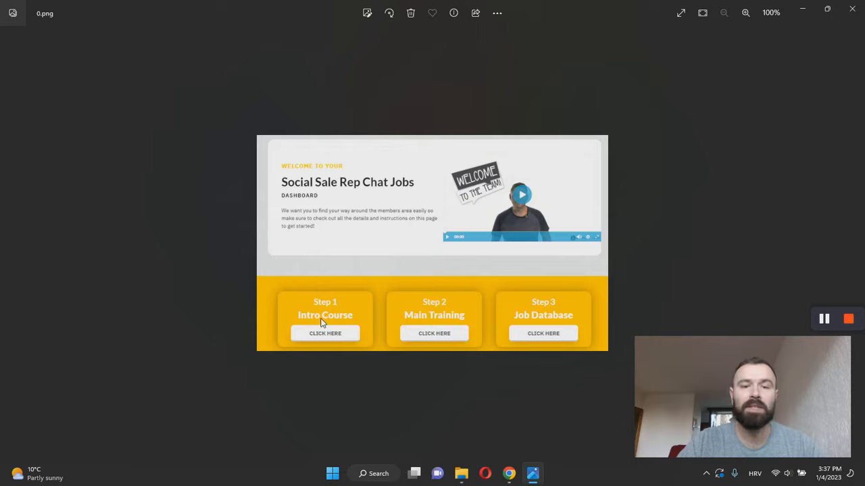
{"action": "mouse_move", "coordinate": [672, 208]}
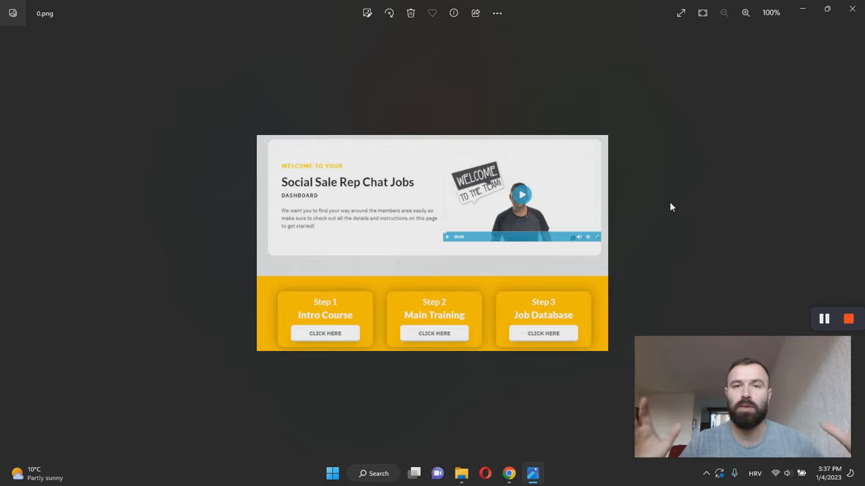
{"action": "mouse_move", "coordinate": [425, 318]}
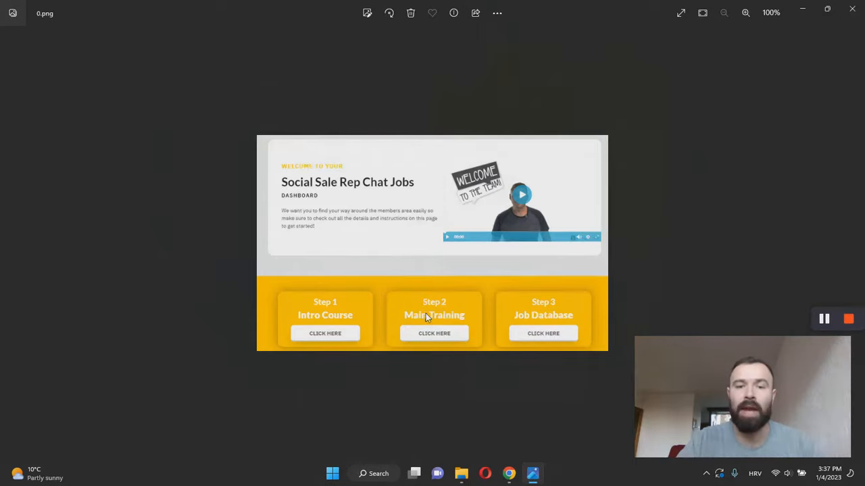
{"action": "mouse_move", "coordinate": [692, 159]}
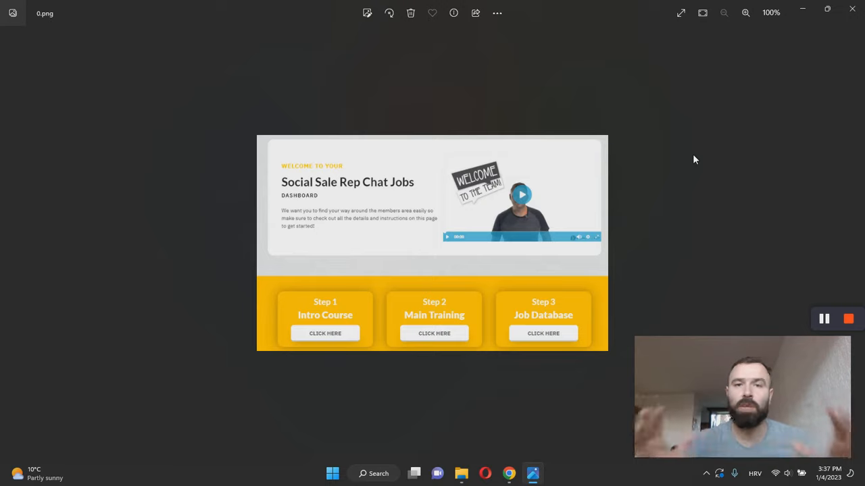
{"action": "mouse_move", "coordinate": [698, 156]}
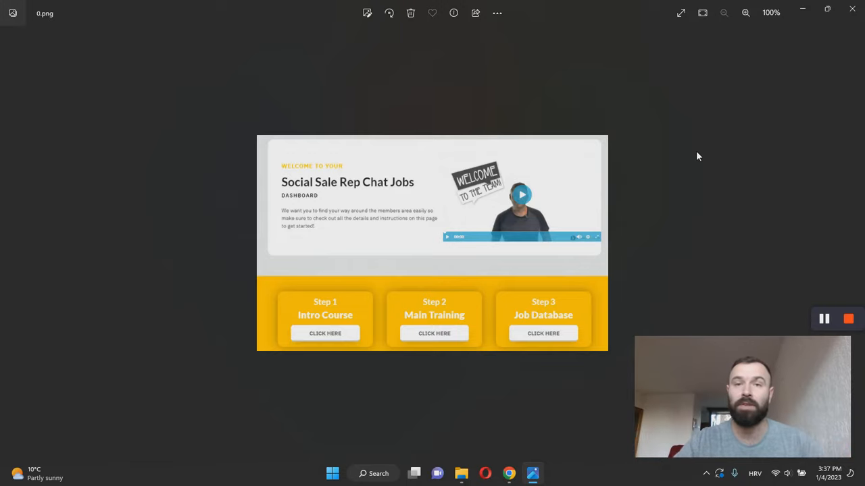
{"action": "mouse_move", "coordinate": [539, 331]}
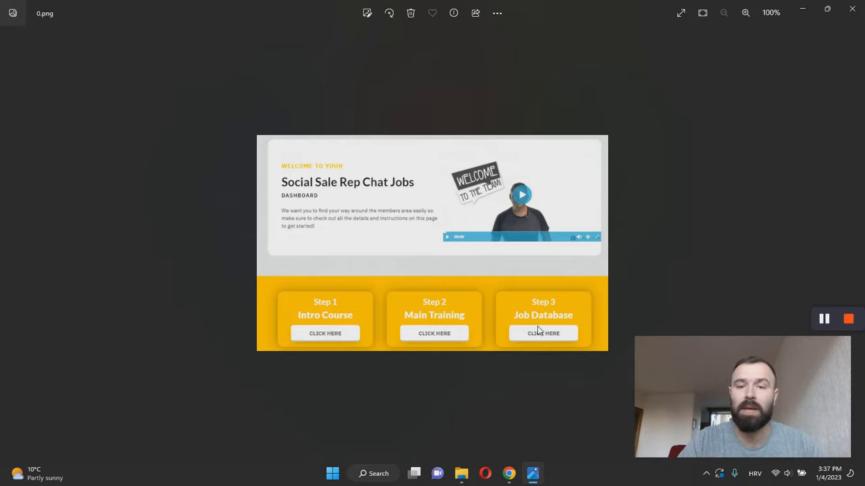
{"action": "mouse_move", "coordinate": [647, 251]}
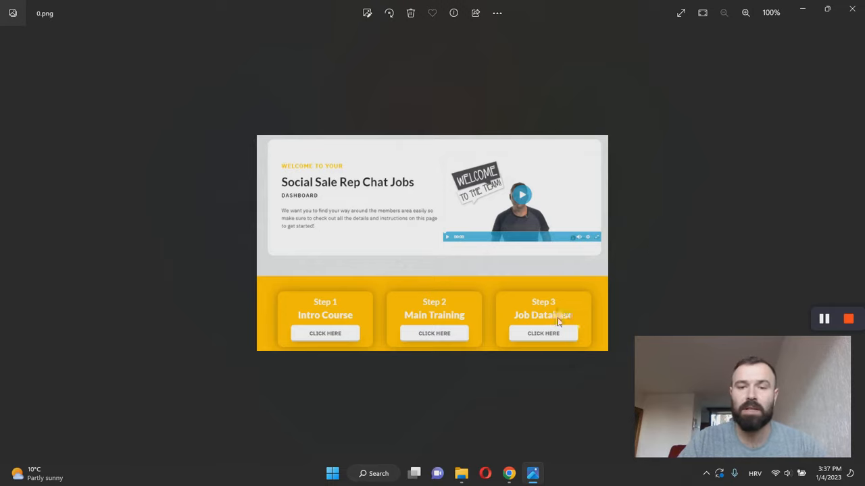
{"action": "mouse_move", "coordinate": [804, 234]}
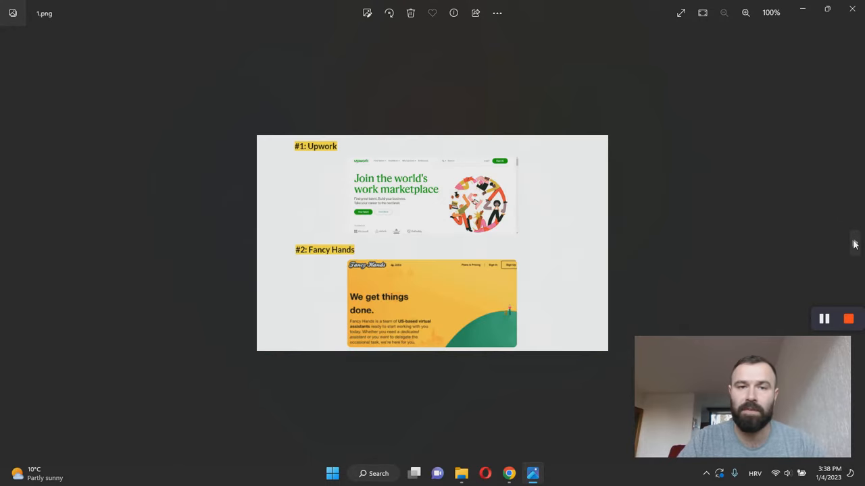
{"action": "mouse_move", "coordinate": [700, 148]}
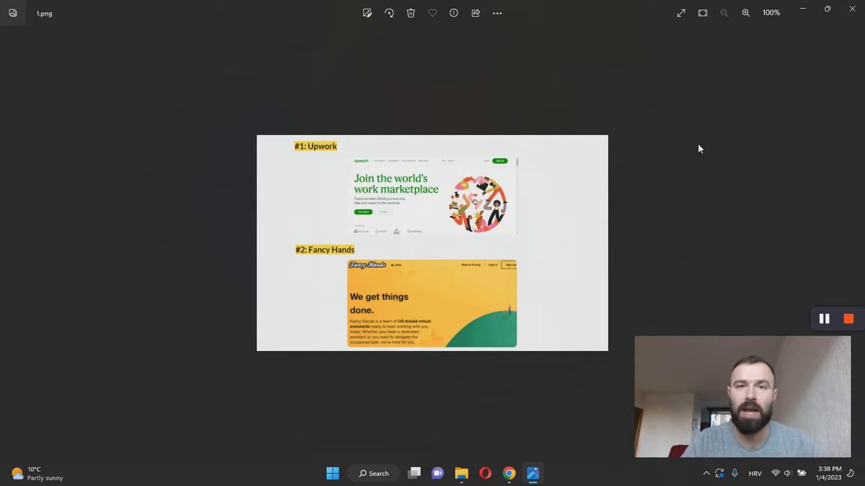
{"action": "mouse_move", "coordinate": [706, 134]}
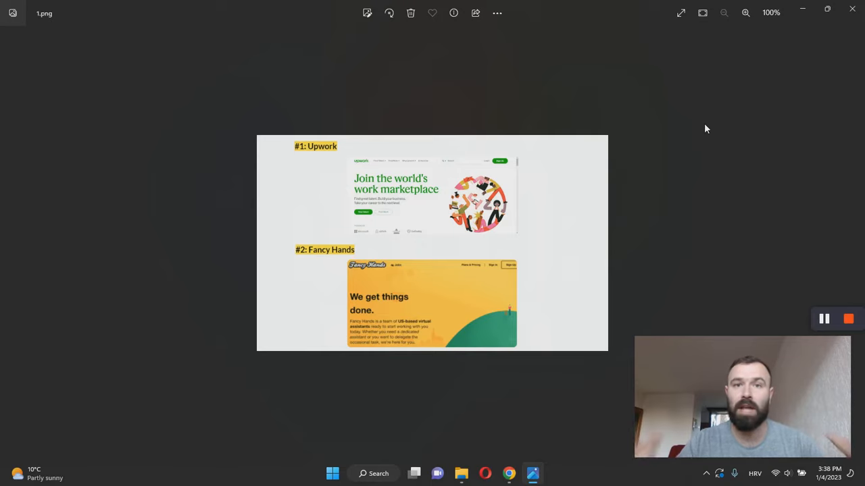
{"action": "mouse_move", "coordinate": [357, 256]}
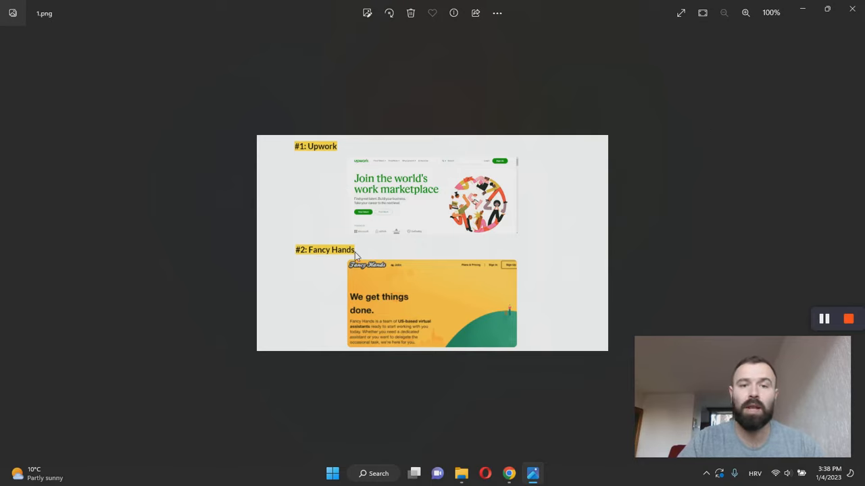
{"action": "mouse_move", "coordinate": [692, 195]}
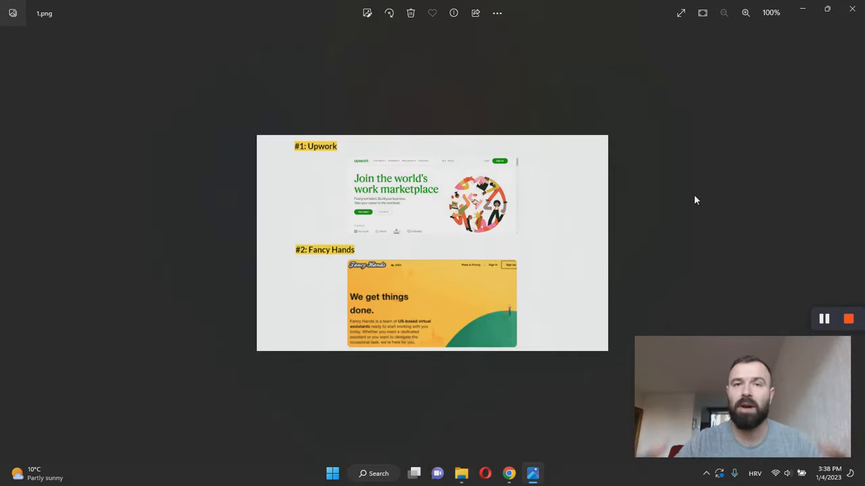
{"action": "mouse_move", "coordinate": [422, 196]}
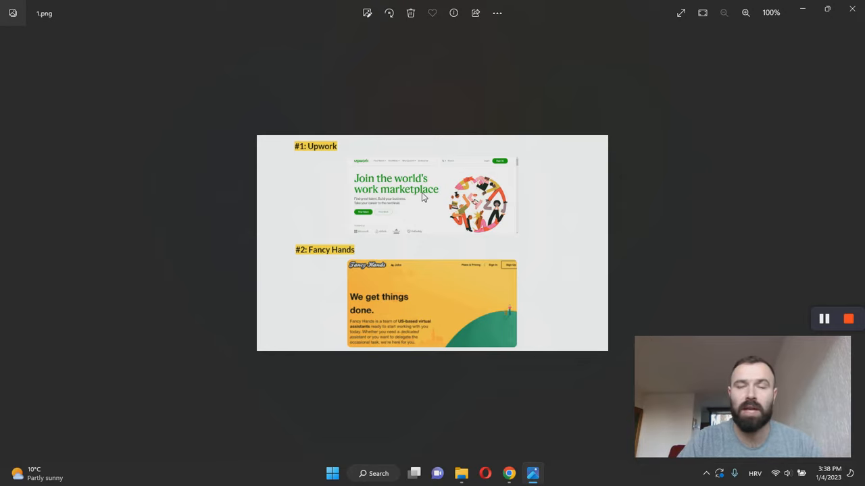
{"action": "mouse_move", "coordinate": [424, 203]}
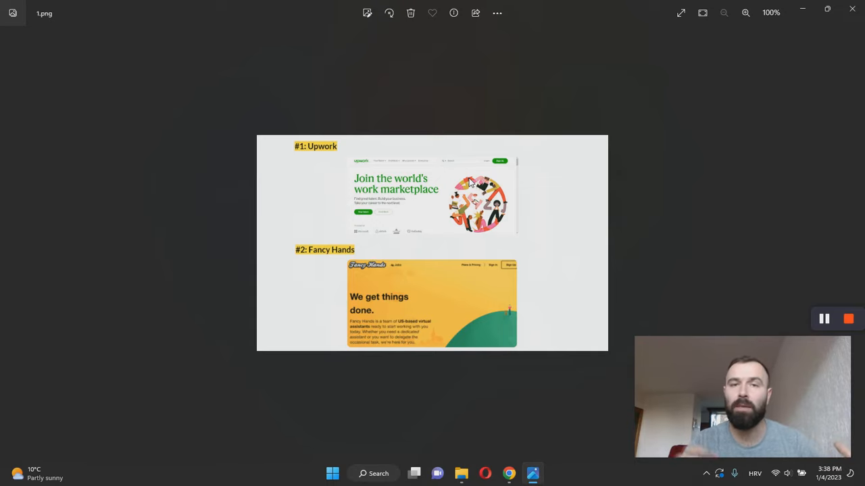
{"action": "mouse_move", "coordinate": [351, 152]}
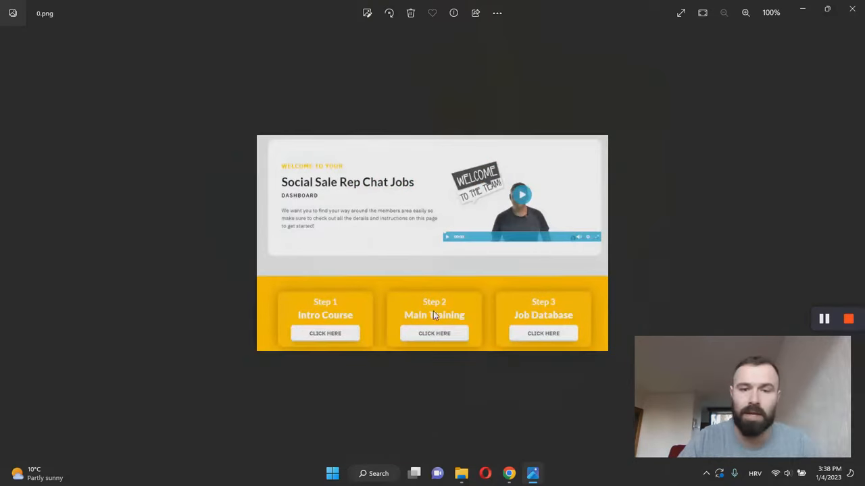
{"action": "mouse_move", "coordinate": [435, 294]}
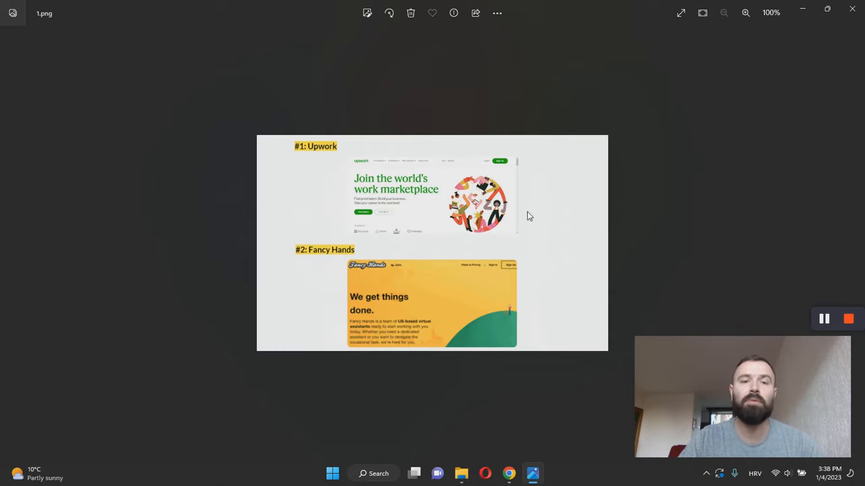
{"action": "mouse_move", "coordinate": [673, 205]}
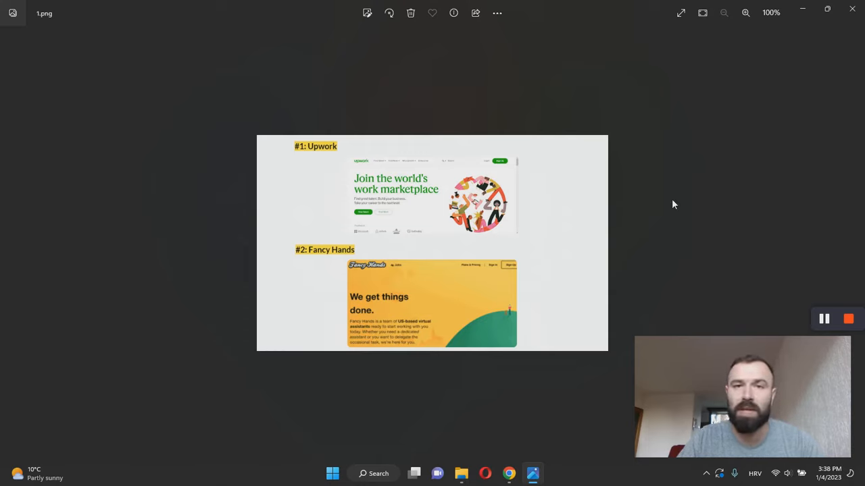
{"action": "mouse_move", "coordinate": [639, 181]}
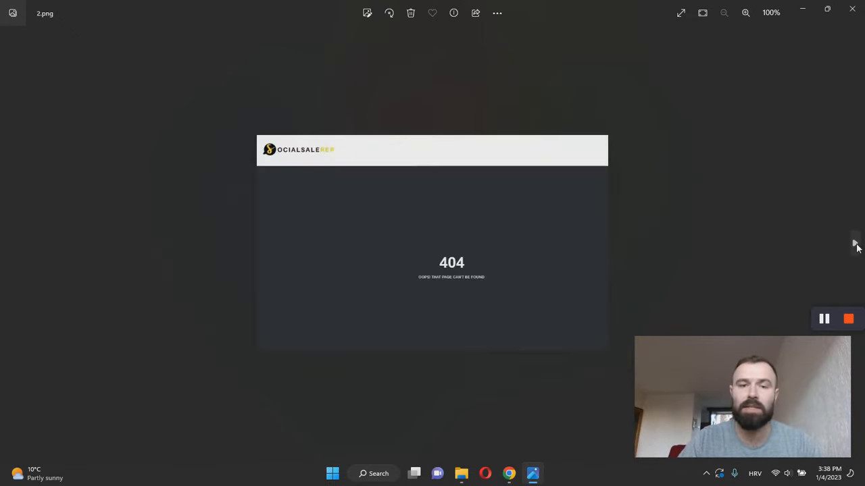
{"action": "mouse_move", "coordinate": [530, 279]}
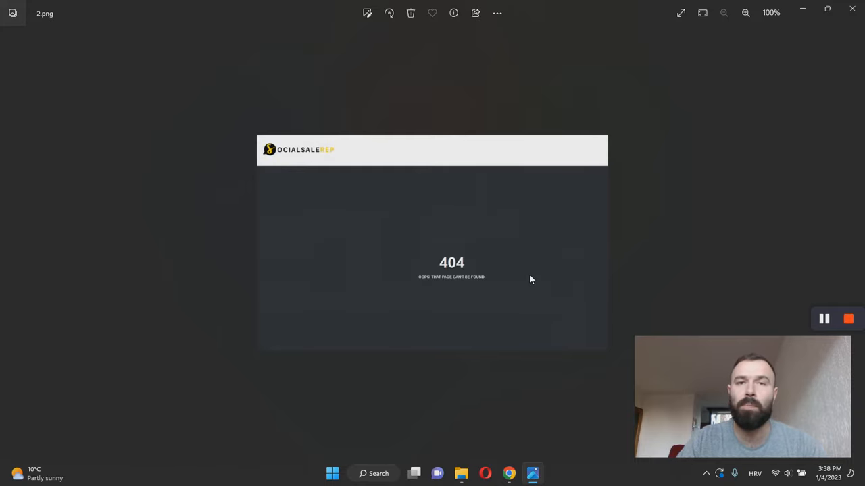
{"action": "mouse_move", "coordinate": [635, 201]}
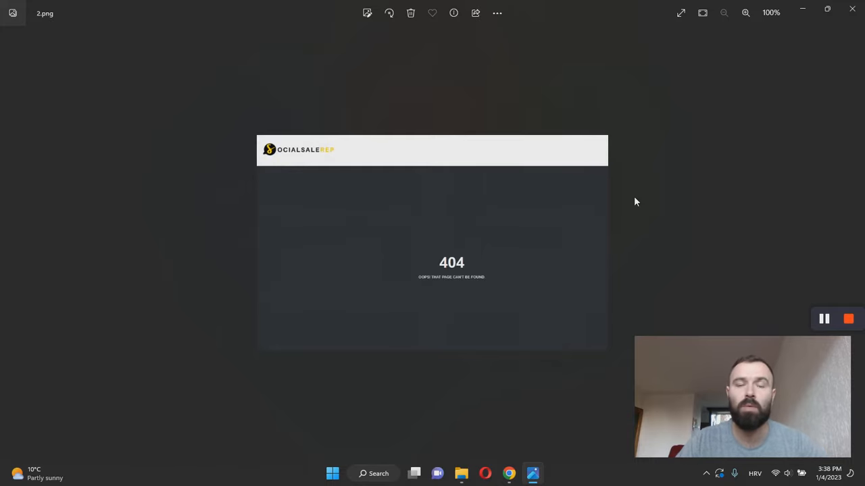
{"action": "mouse_move", "coordinate": [534, 200]}
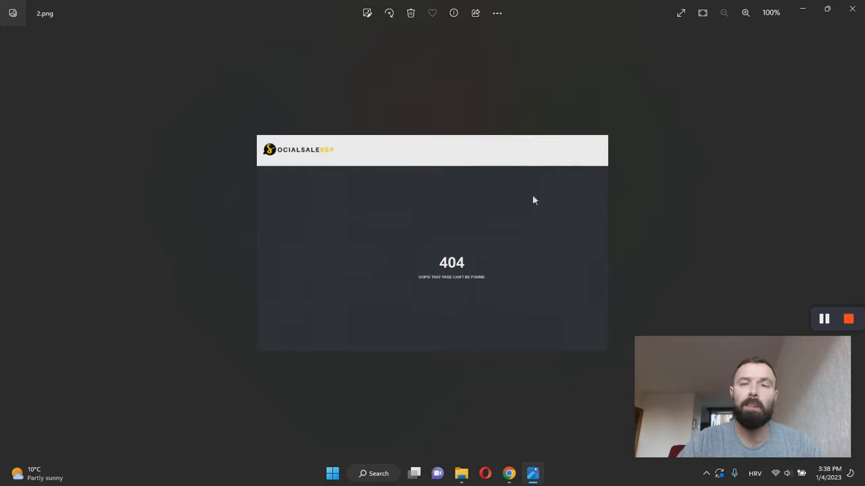
{"action": "mouse_move", "coordinate": [764, 189]}
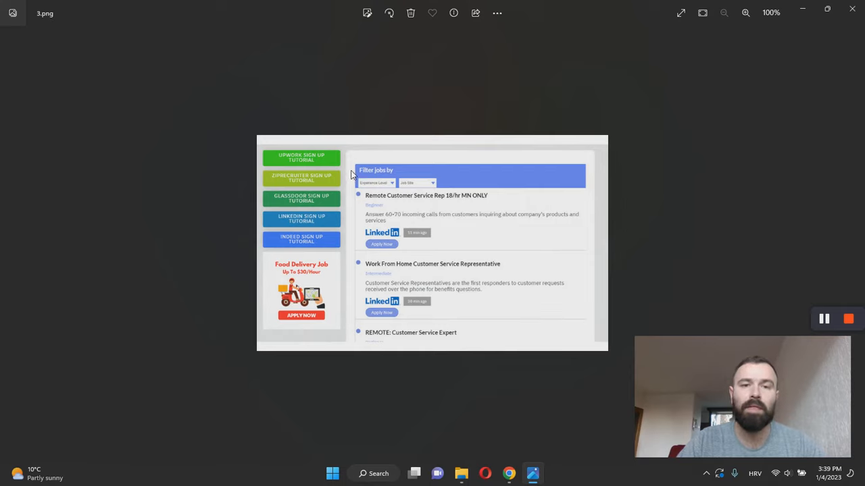
{"action": "mouse_move", "coordinate": [500, 248]}
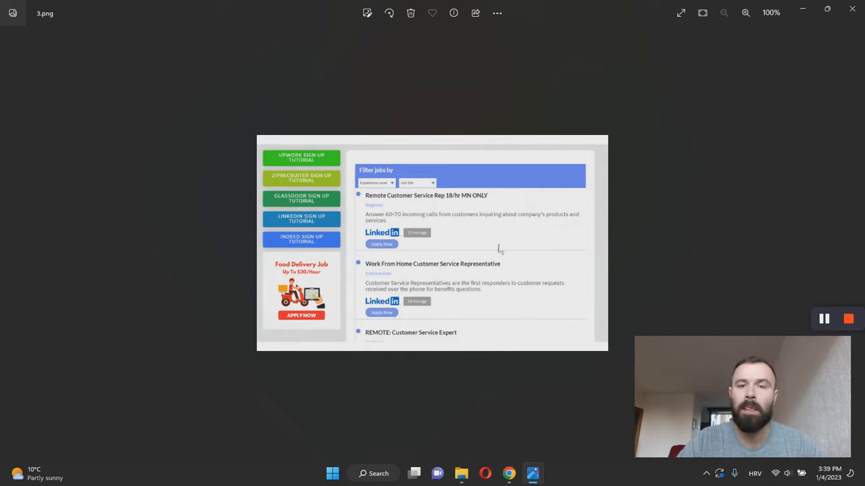
{"action": "mouse_move", "coordinate": [469, 247]}
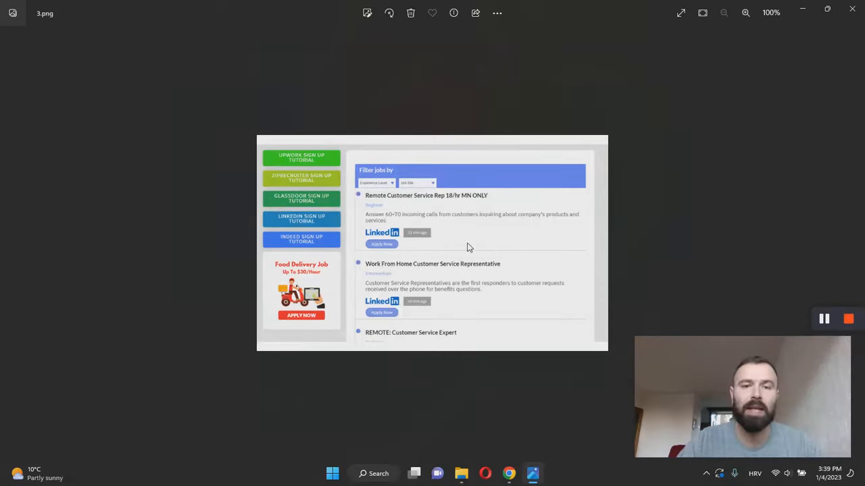
{"action": "mouse_move", "coordinate": [454, 268]}
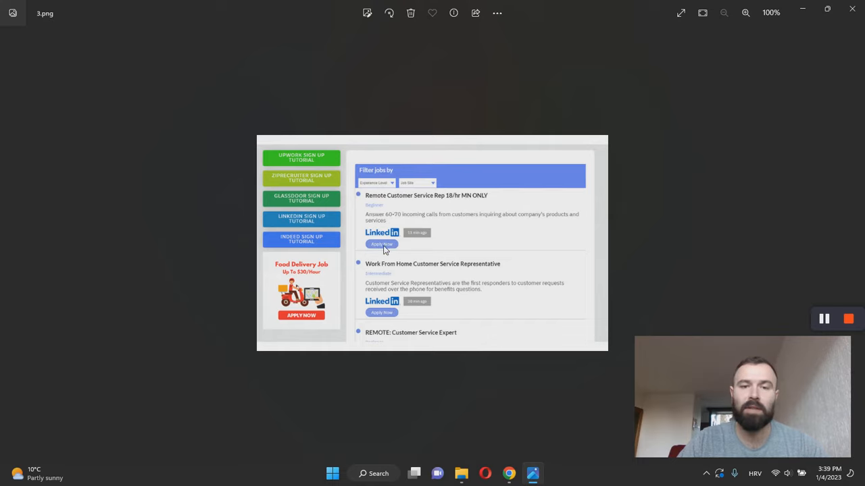
{"action": "mouse_move", "coordinate": [741, 228]}
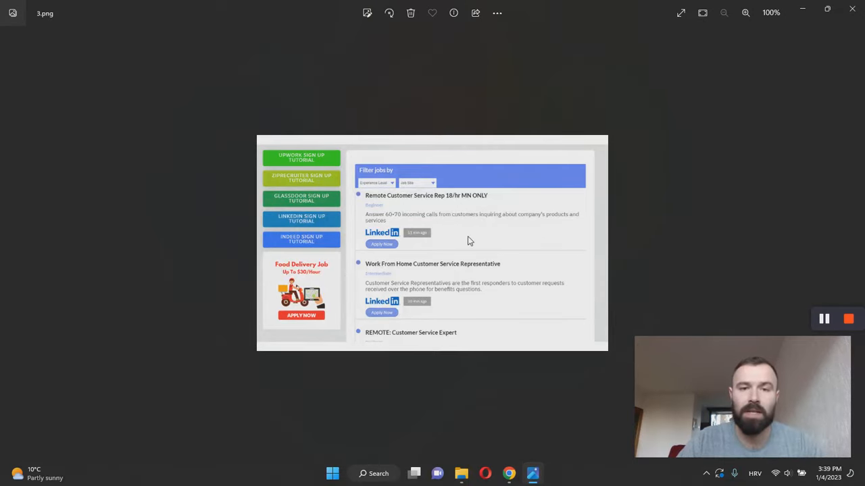
{"action": "mouse_move", "coordinate": [444, 234]}
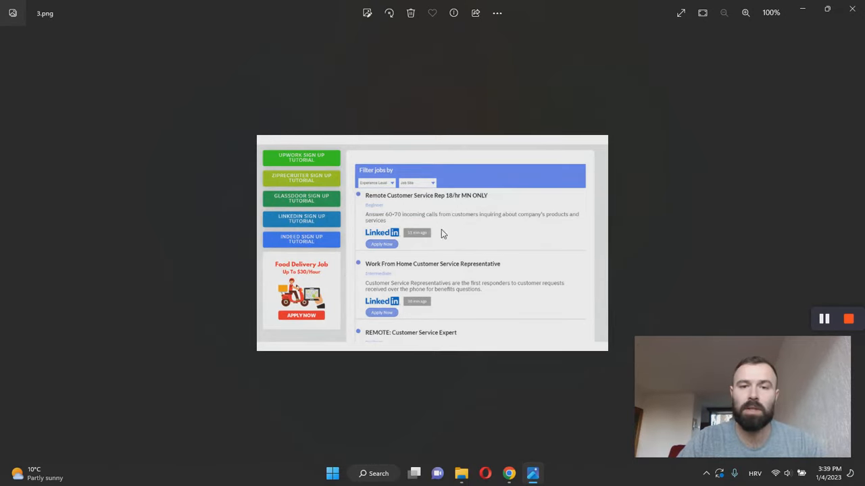
{"action": "mouse_move", "coordinate": [595, 239]}
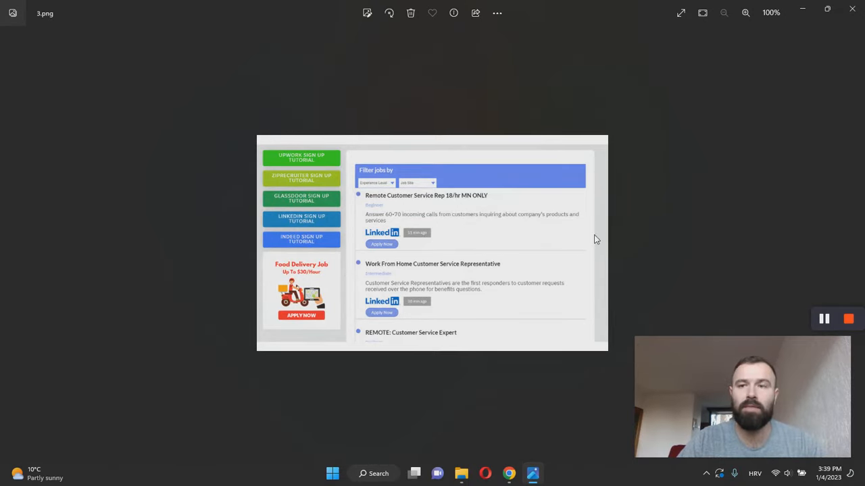
{"action": "mouse_move", "coordinate": [526, 231]}
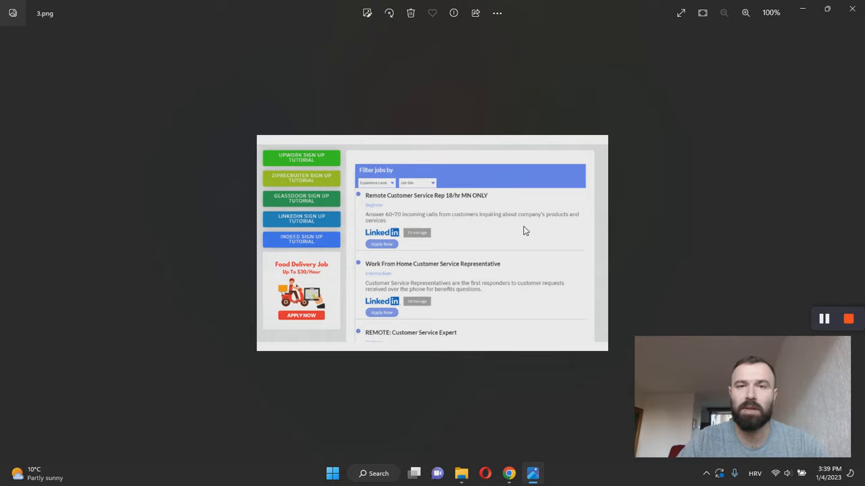
{"action": "mouse_move", "coordinate": [856, 245]}
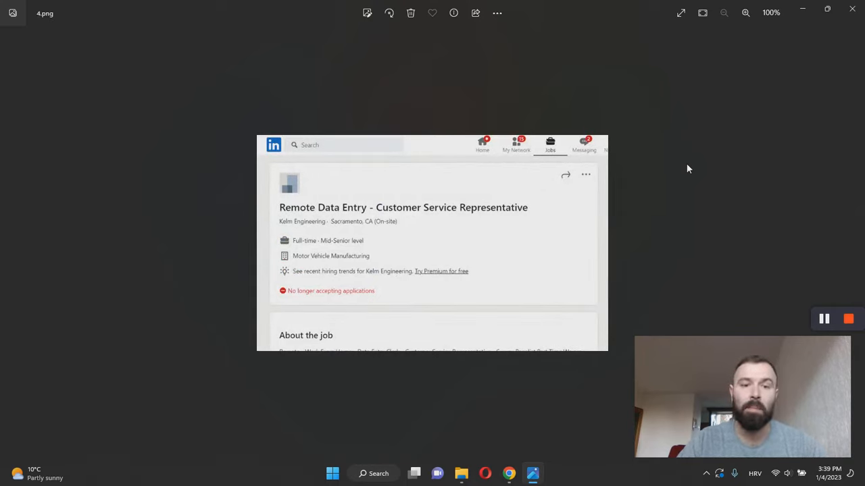
{"action": "mouse_move", "coordinate": [293, 299]}
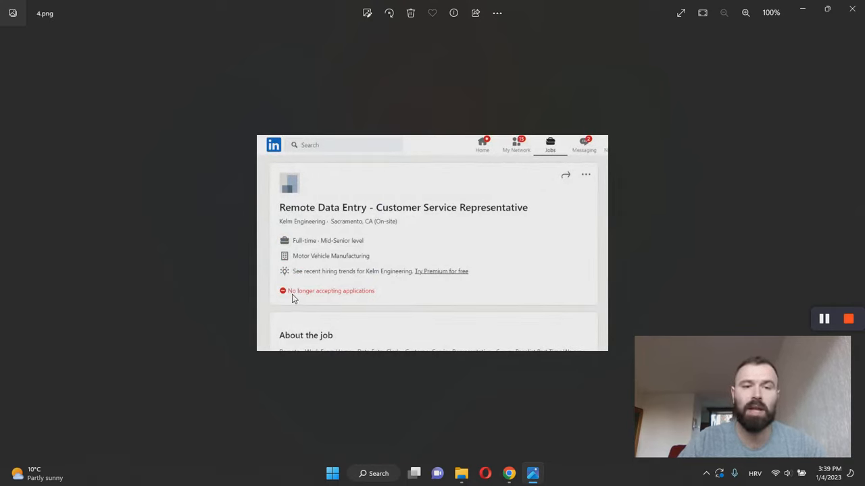
{"action": "mouse_move", "coordinate": [421, 302]}
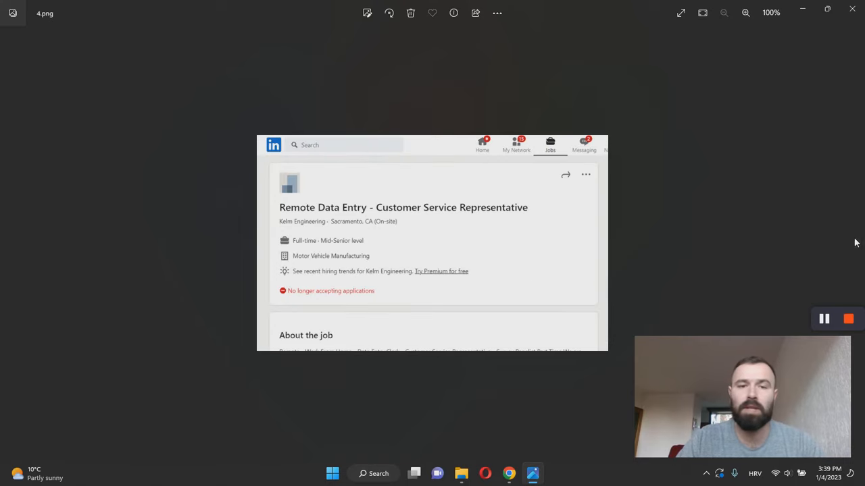
{"action": "mouse_move", "coordinate": [376, 300]}
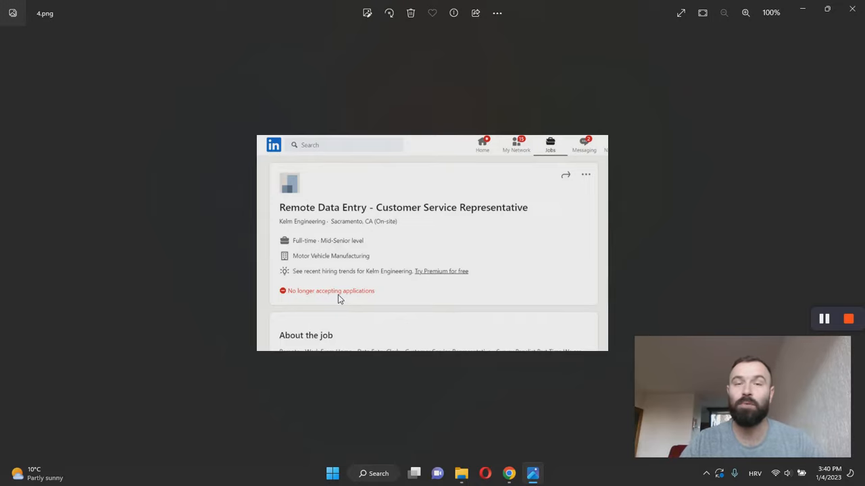
{"action": "mouse_move", "coordinate": [321, 283]}
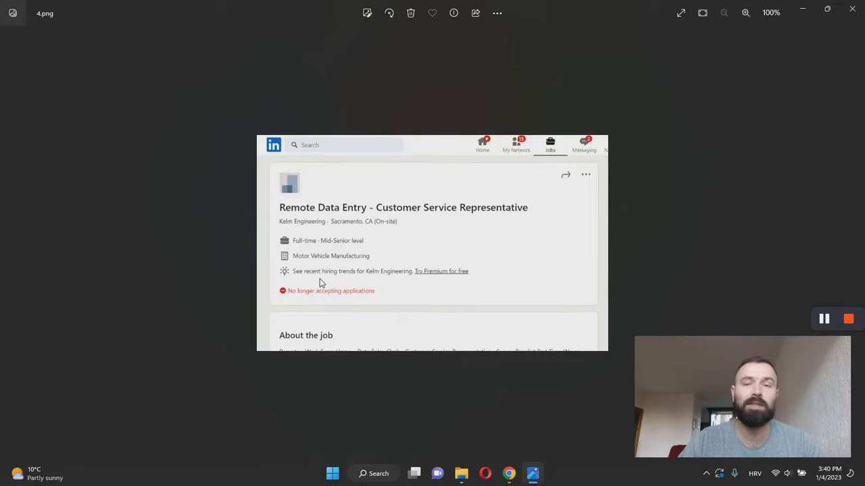
{"action": "mouse_move", "coordinate": [223, 229]}
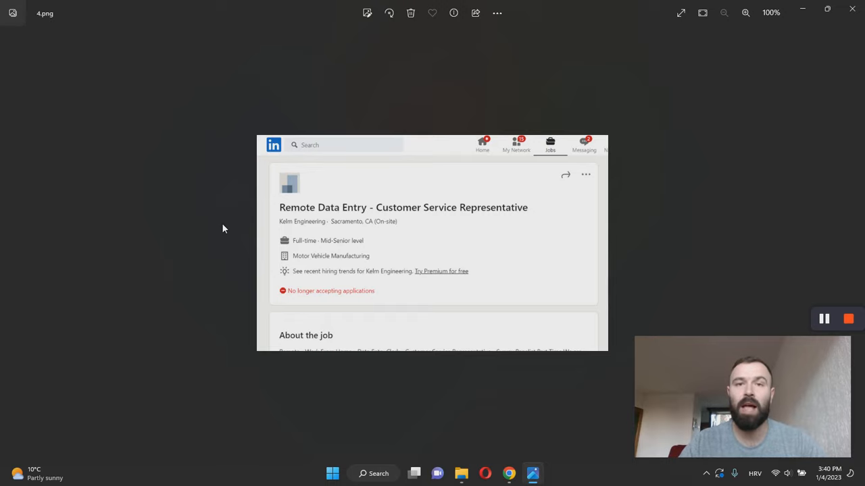
{"action": "mouse_move", "coordinate": [560, 292]}
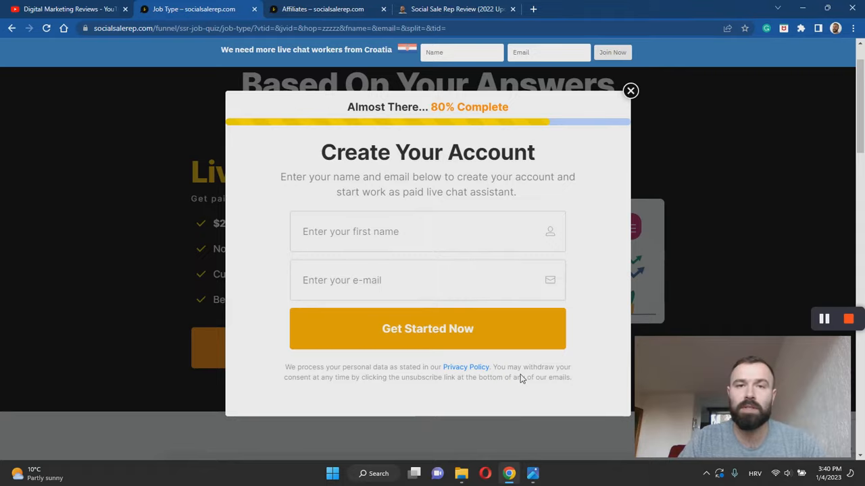
Switch to the Affiliates tab and scroll to the Upsell Flow price chart.
{"action": "left_click", "coordinate": [323, 9]}
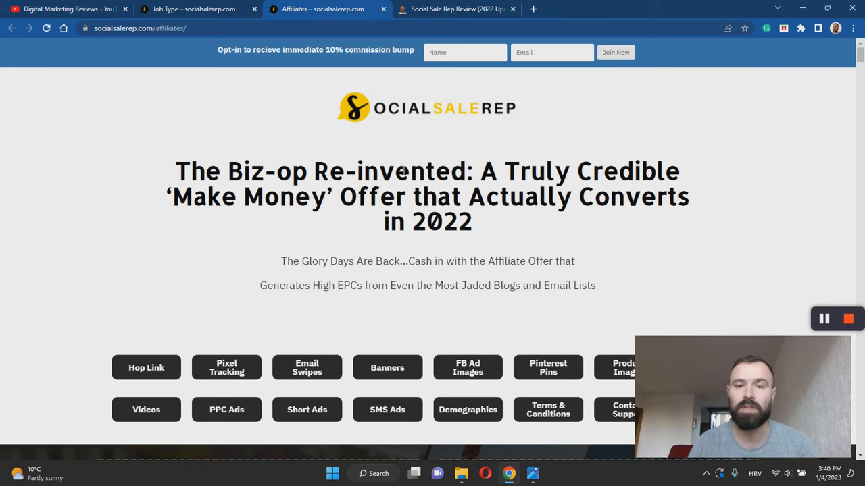
{"action": "scroll", "scroll_direction": "down", "scroll_amount": 3}
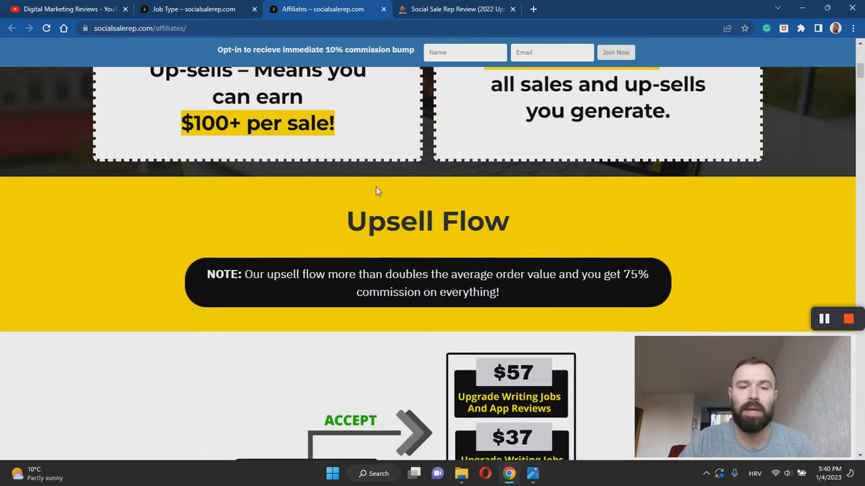
{"action": "scroll", "scroll_direction": "down", "scroll_amount": 3}
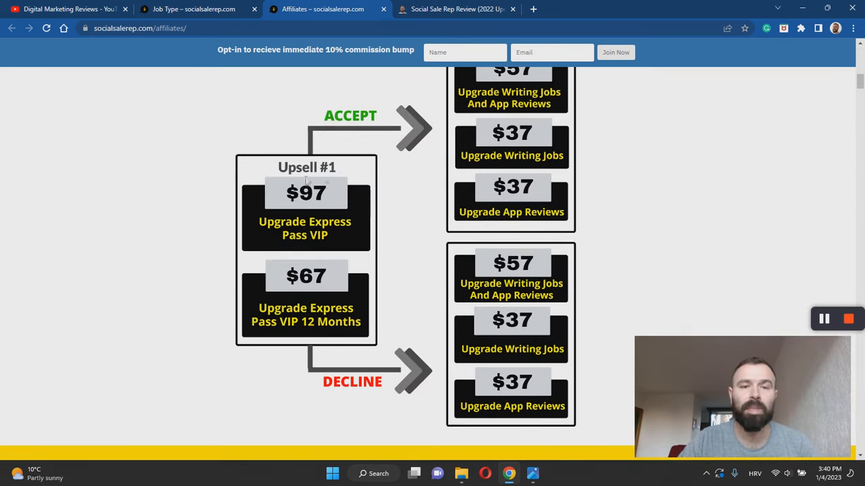
{"action": "mouse_move", "coordinate": [357, 207]}
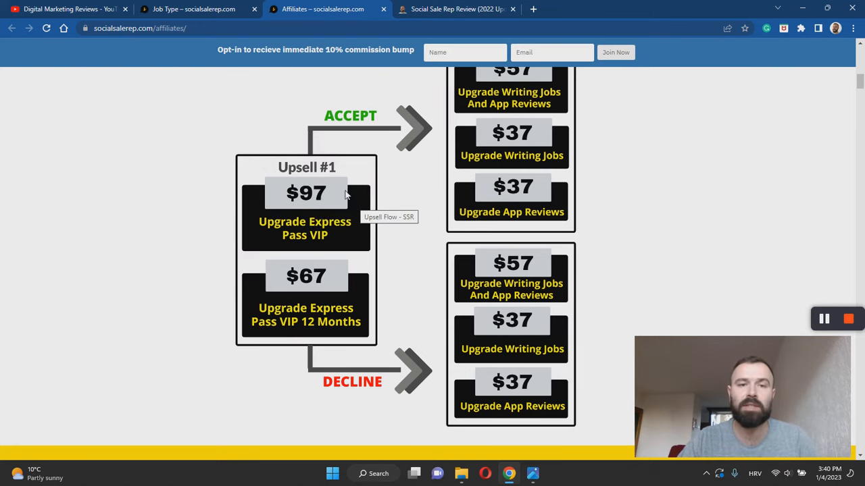
{"action": "scroll", "scroll_direction": "up", "scroll_amount": 3}
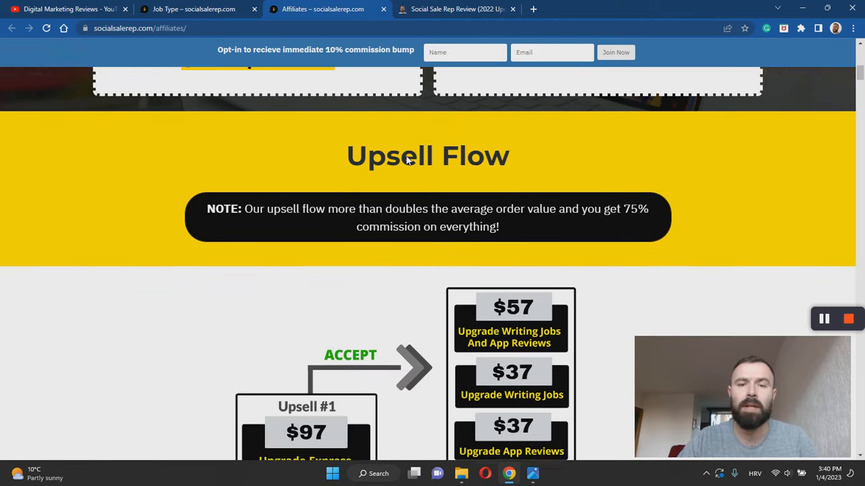
{"action": "scroll", "scroll_direction": "down", "scroll_amount": 3}
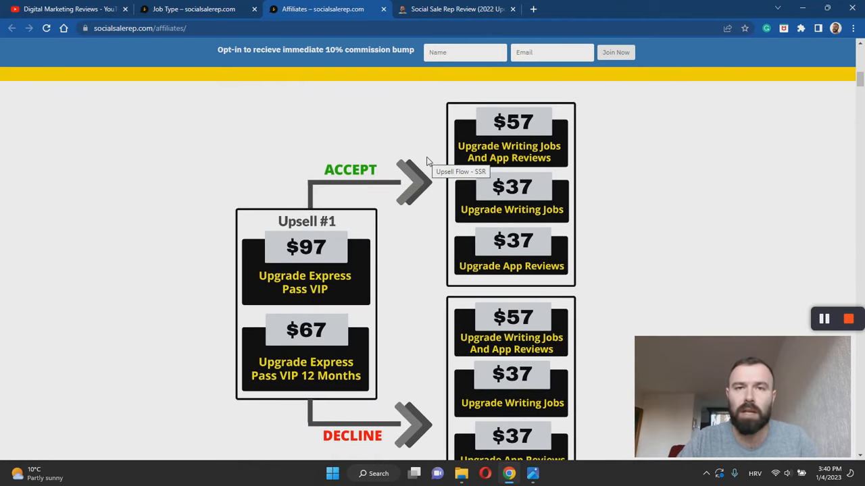
{"action": "mouse_move", "coordinate": [485, 154]}
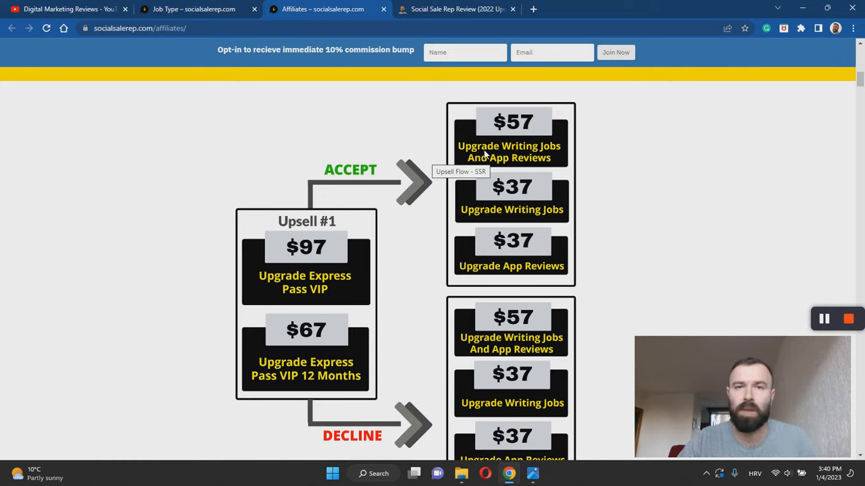
{"action": "mouse_move", "coordinate": [463, 161]}
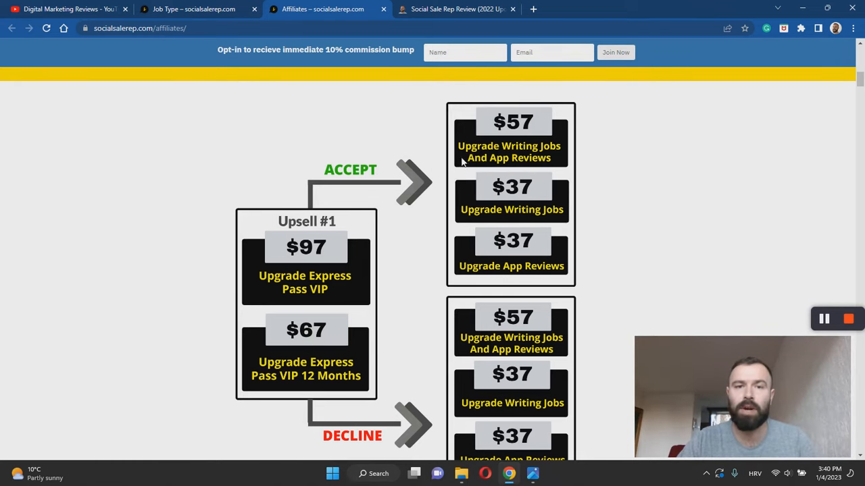
{"action": "scroll", "scroll_direction": "down", "scroll_amount": 3}
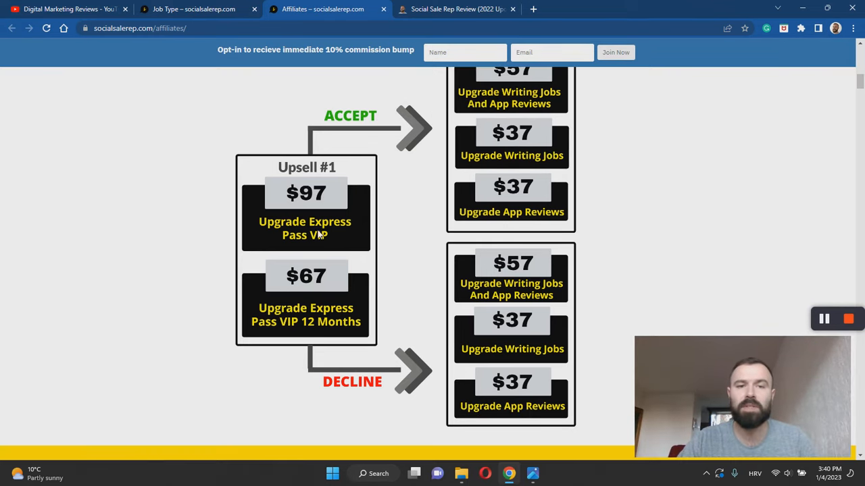
{"action": "scroll", "scroll_direction": "up", "scroll_amount": 3}
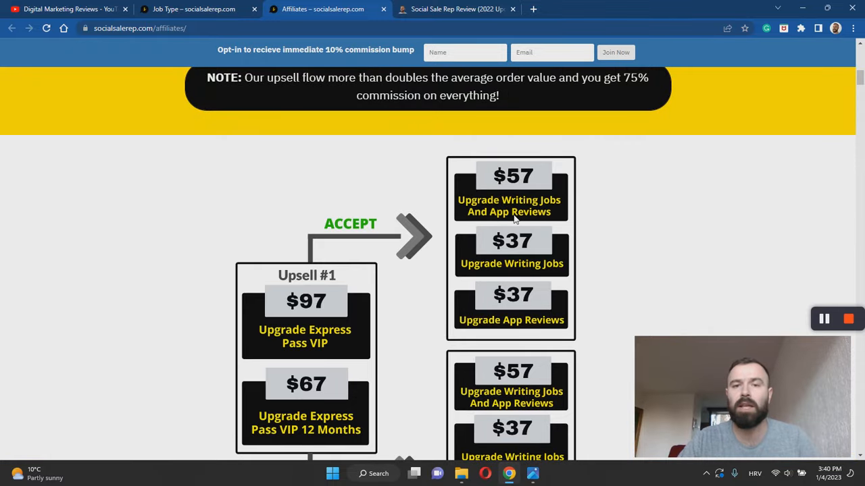
{"action": "scroll", "scroll_direction": "up", "scroll_amount": 3}
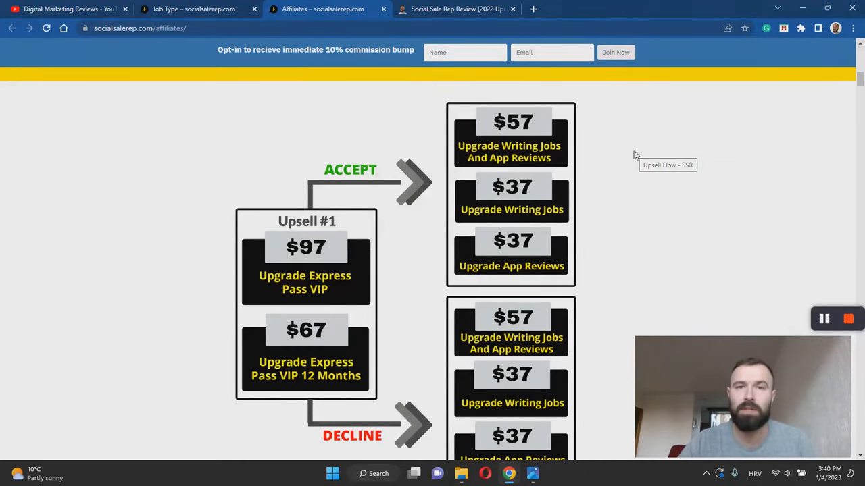
{"action": "mouse_move", "coordinate": [552, 157]}
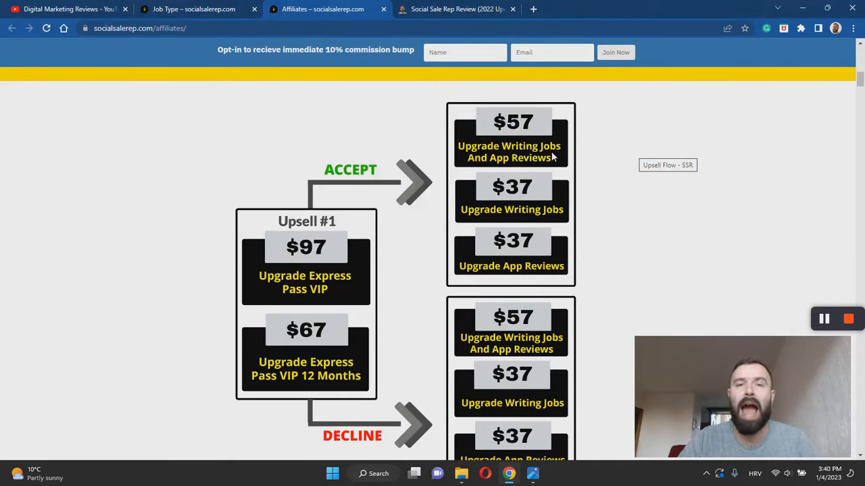
{"action": "mouse_move", "coordinate": [644, 191]}
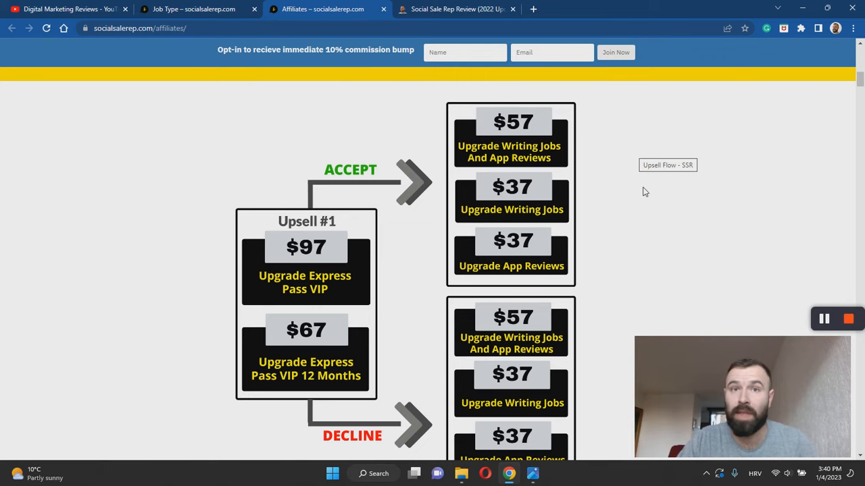
{"action": "scroll", "scroll_direction": "down", "scroll_amount": 3}
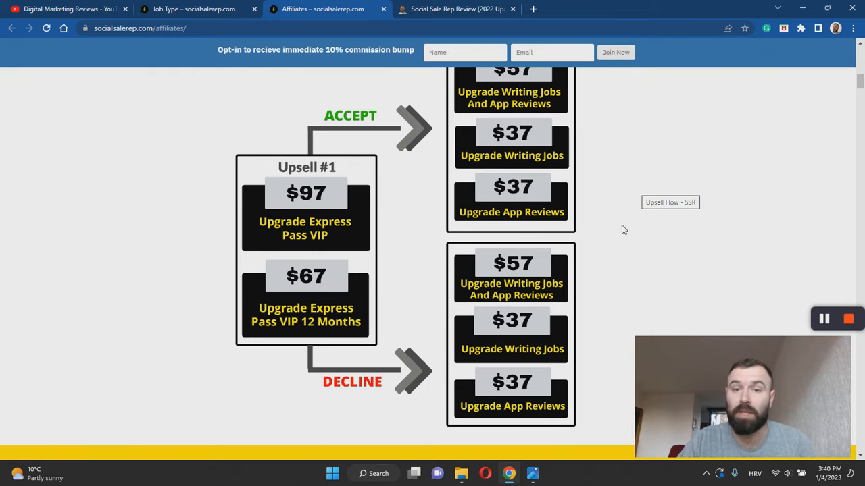
{"action": "mouse_move", "coordinate": [629, 234]}
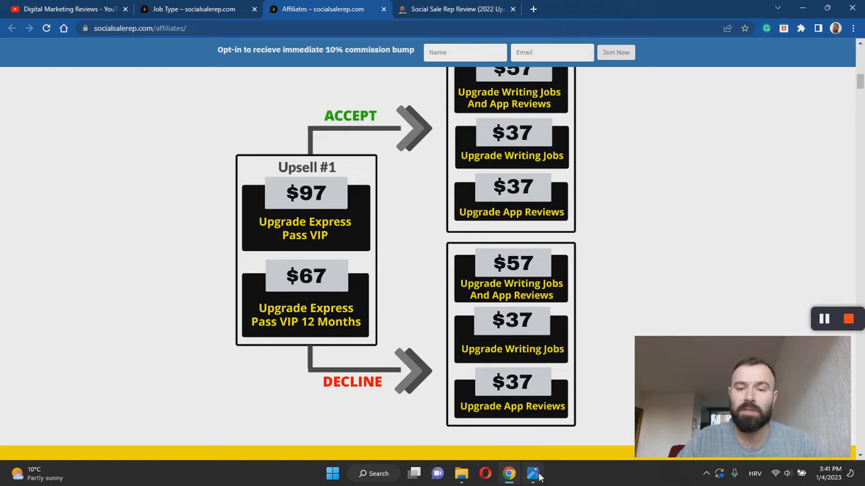
Bring Photos back to front showing the 0.png dashboard screenshot.
{"action": "left_click", "coordinate": [534, 473]}
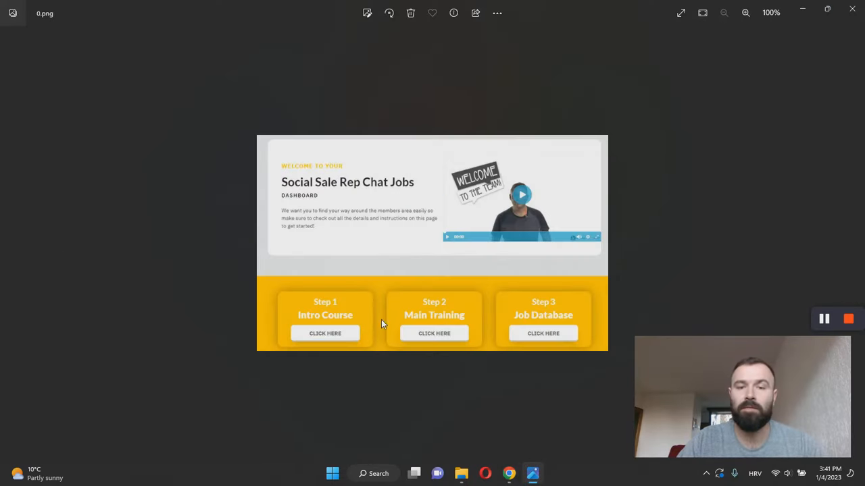
{"action": "mouse_move", "coordinate": [461, 317]}
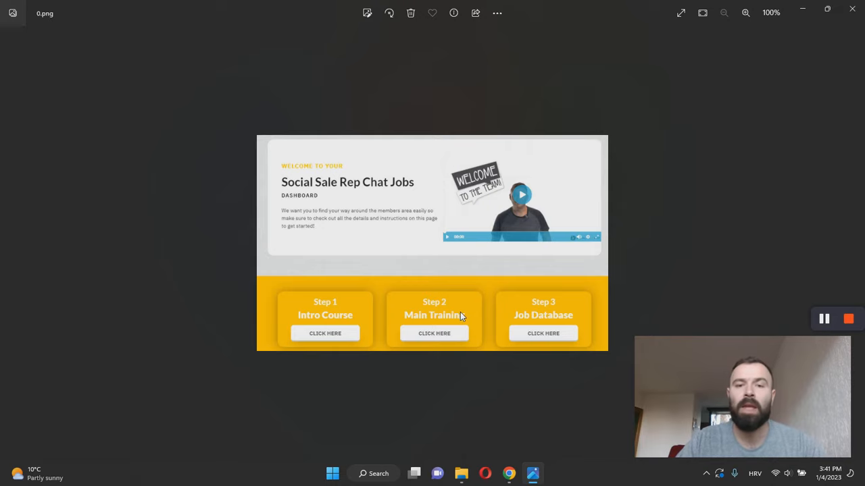
{"action": "mouse_move", "coordinate": [543, 331]}
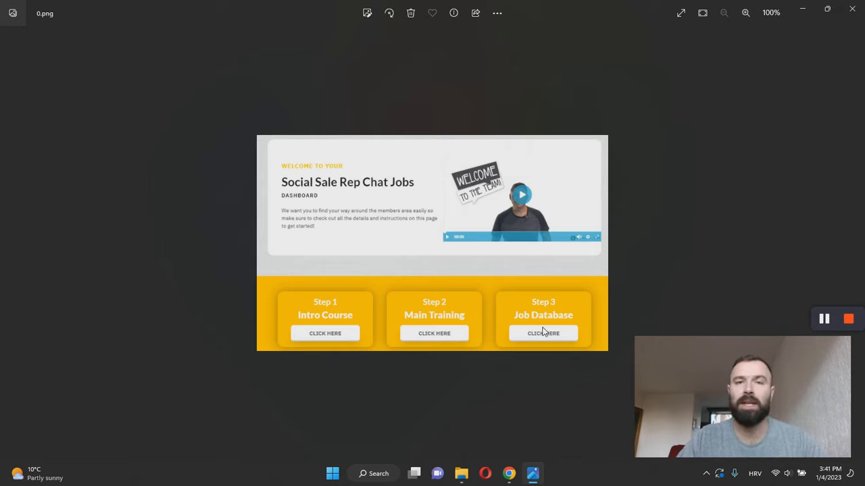
{"action": "mouse_move", "coordinate": [566, 290]}
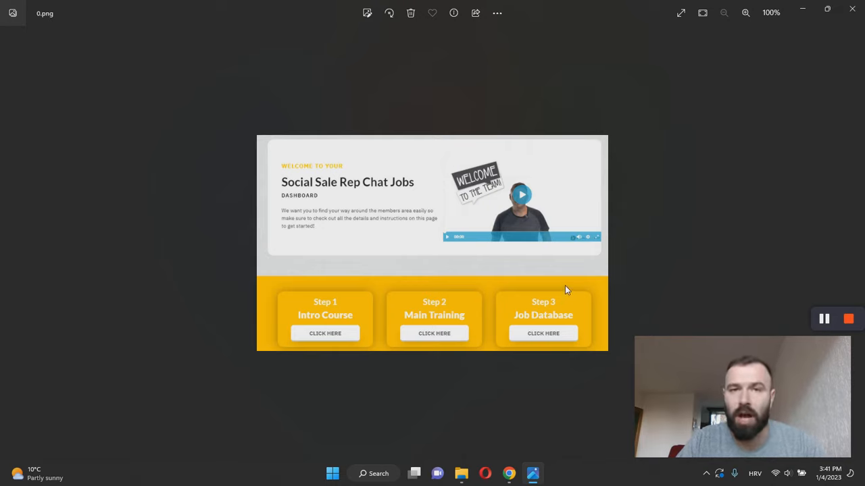
{"action": "mouse_move", "coordinate": [727, 225]}
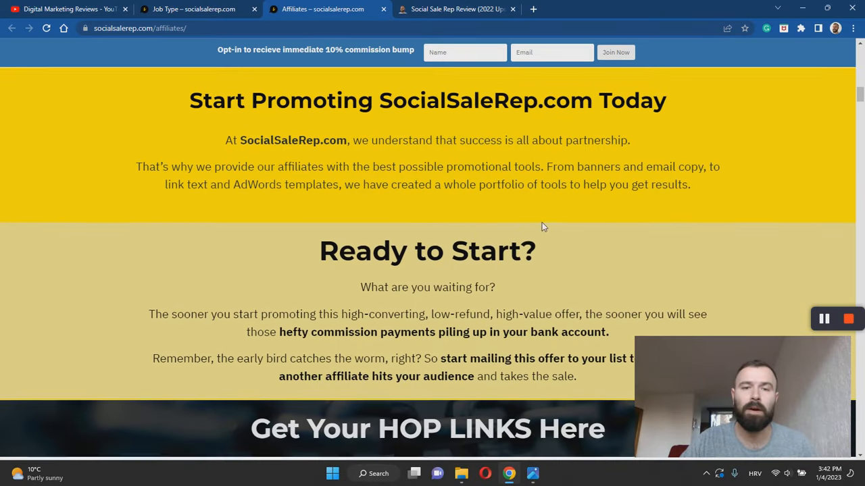
Scroll through the hoplinks, email swipes and banners, then back to the top.
{"action": "scroll", "scroll_direction": "down", "scroll_amount": 3}
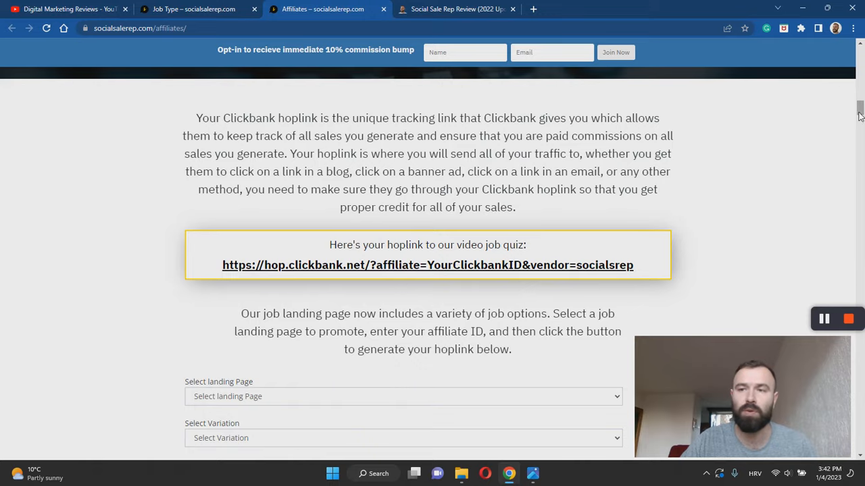
{"action": "scroll", "scroll_direction": "down", "scroll_amount": 3}
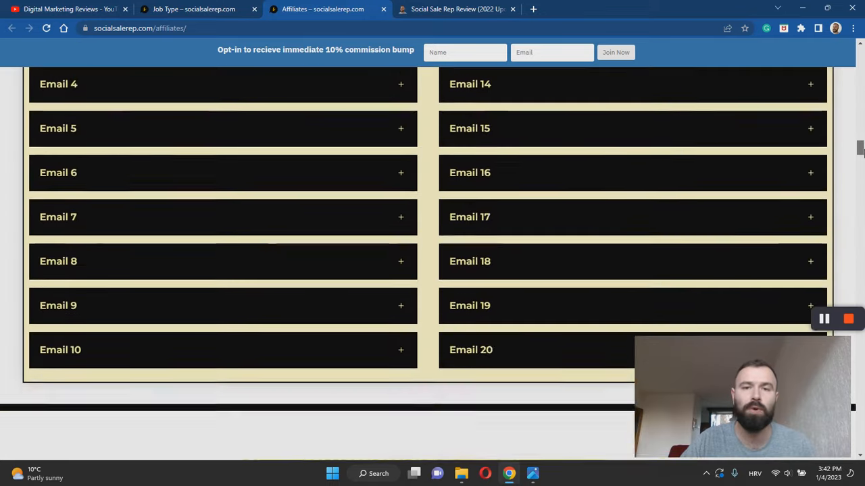
{"action": "scroll", "scroll_direction": "up", "scroll_amount": 3}
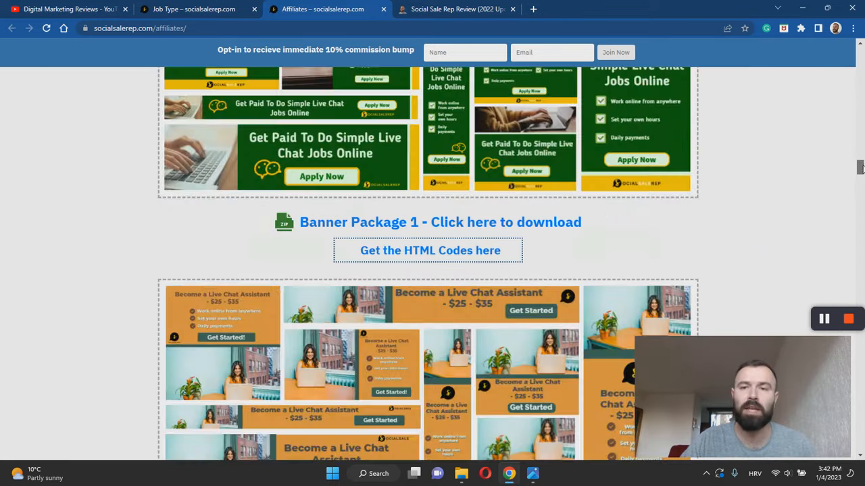
{"action": "scroll", "scroll_direction": "up", "scroll_amount": 3}
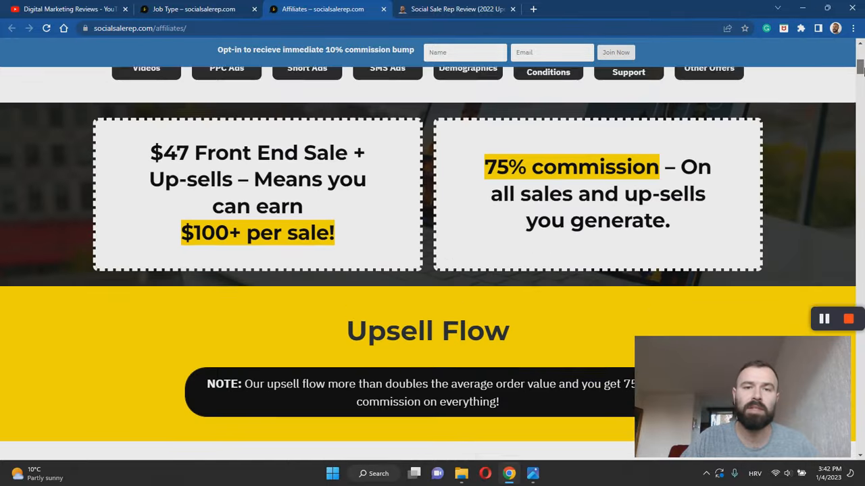
{"action": "scroll", "scroll_direction": "up", "scroll_amount": 3}
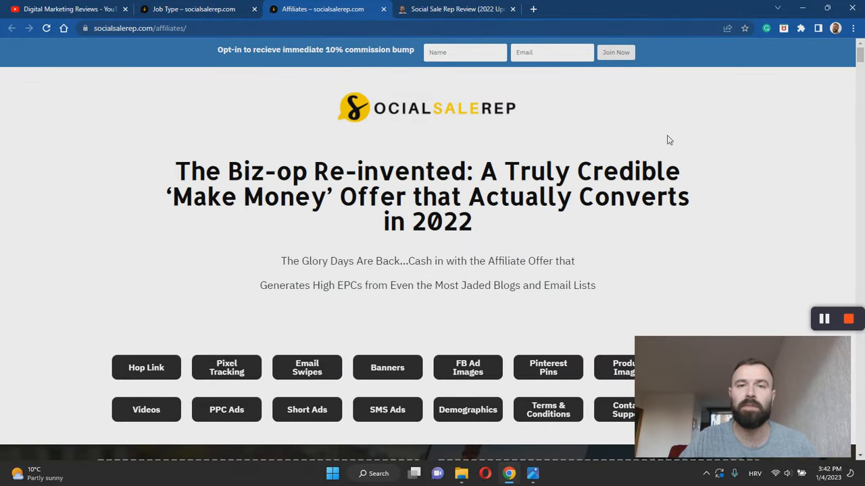